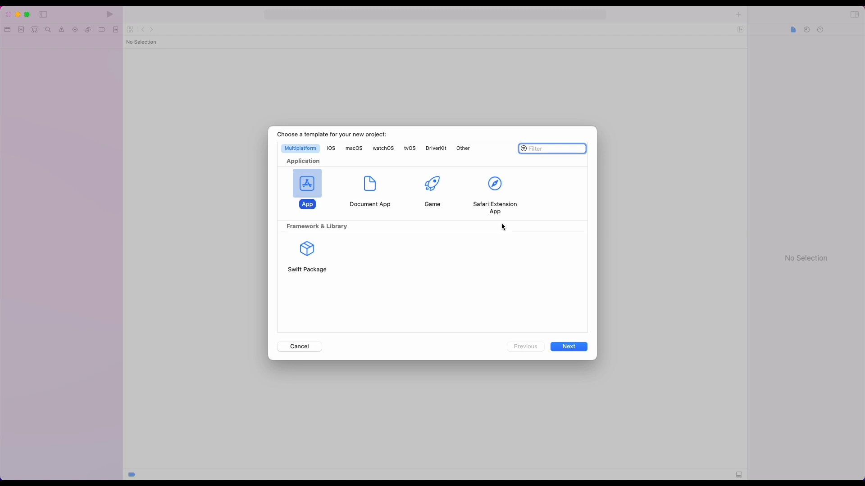
- Create a project from the Multiplatform App template with product name 'List SwiftUI 3'
{"action": "left_click", "coordinate": [568, 346]}
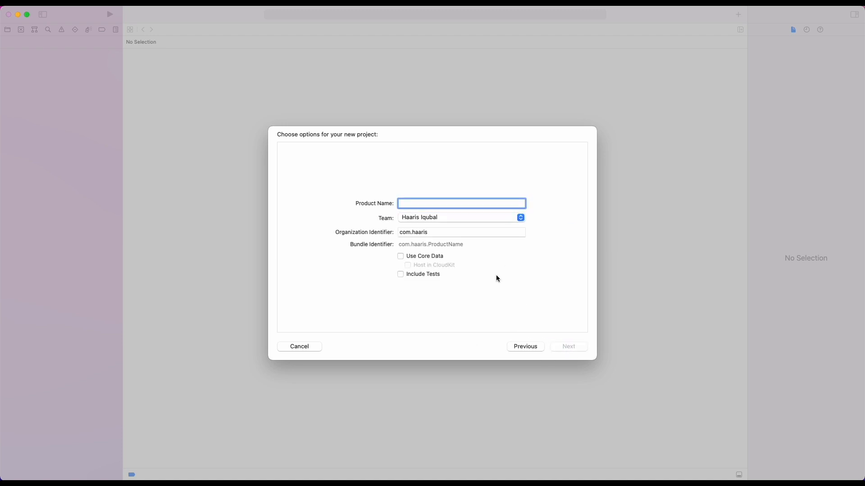
{"action": "type", "text": "List SwiftUI 3"}
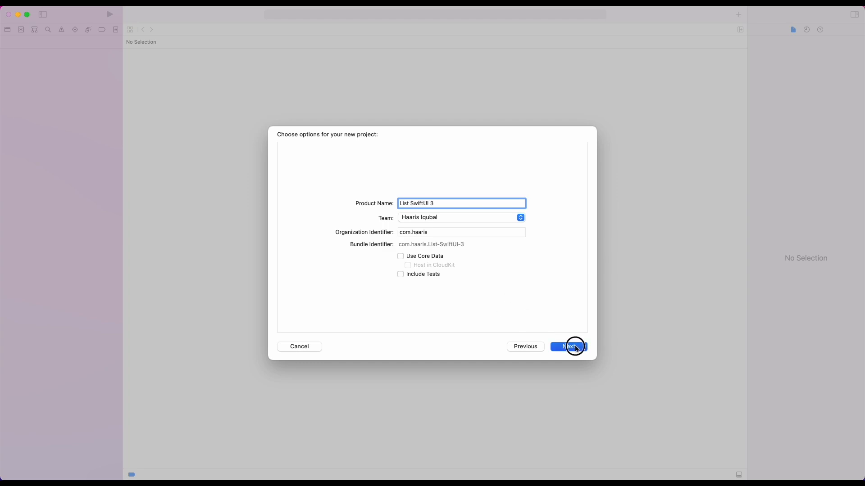
{"action": "left_click", "coordinate": [568, 346]}
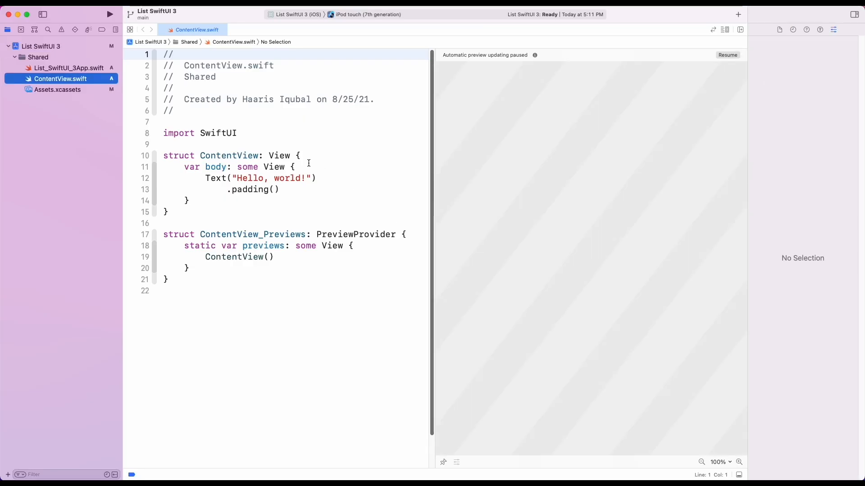
- Replace the Hello, world text with a NavigationView wrapping a List of Text("Hello") and Text("World")
{"action": "type", "text": "Navi"}
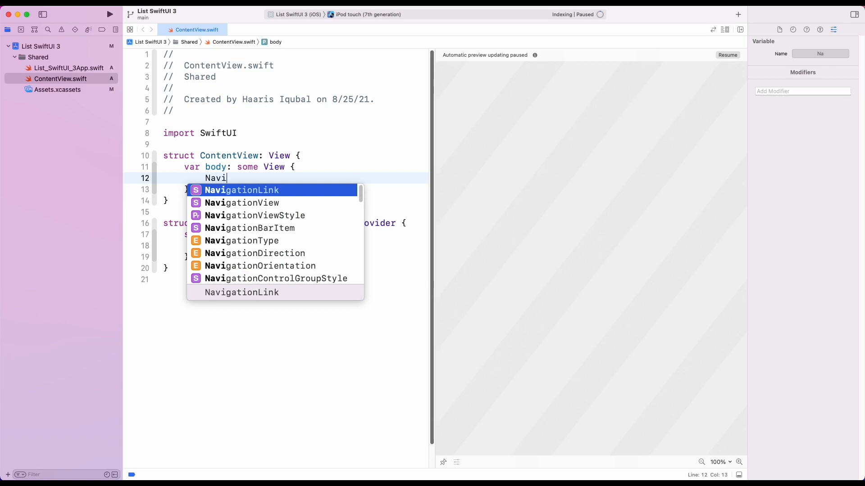
{"action": "type", "text": "gationView{"}
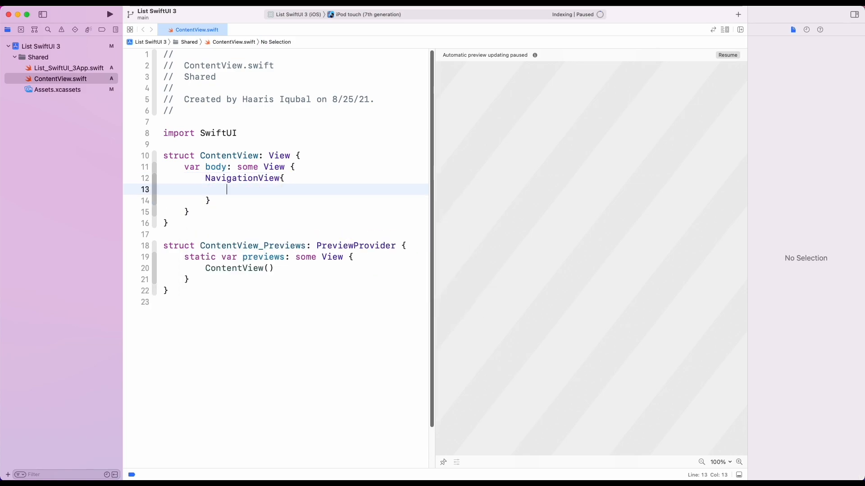
{"action": "type", "text": "List{"}
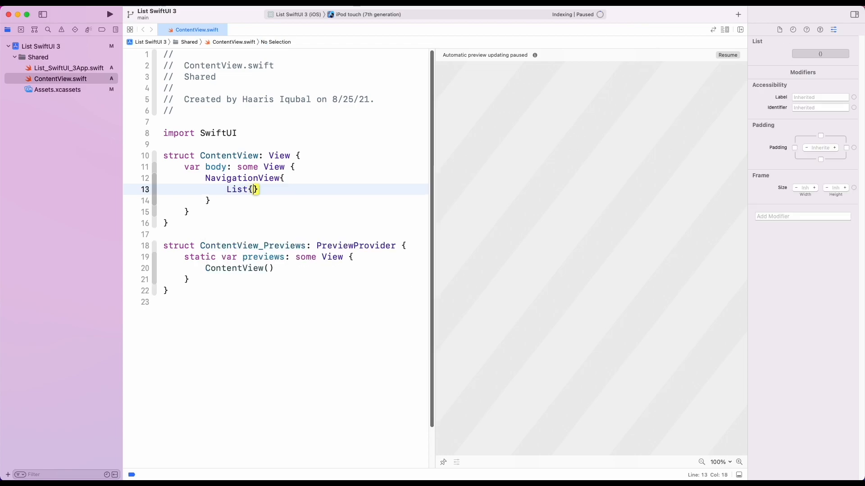
{"action": "type", "text": "Text(\"Hello\")"}
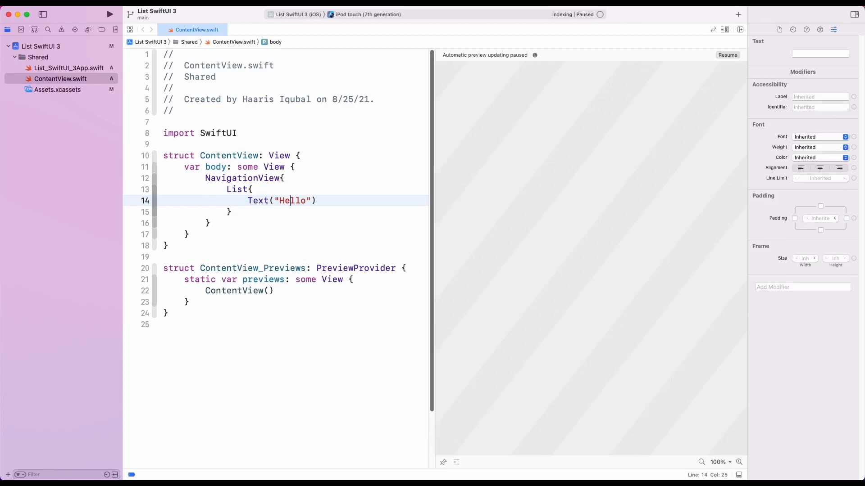
{"action": "type", "text": "Text(\"World\")"}
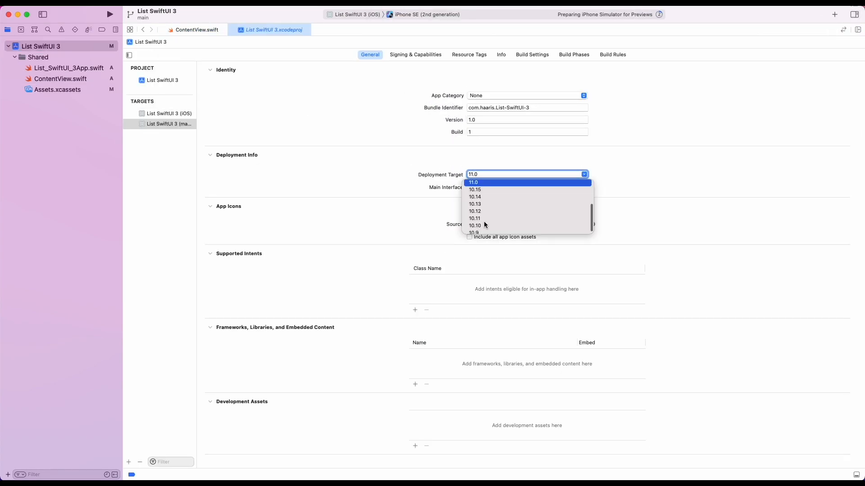
- Check the macOS deployment target, then run the app on the iPhone SE simulator
{"action": "left_click", "coordinate": [109, 14]}
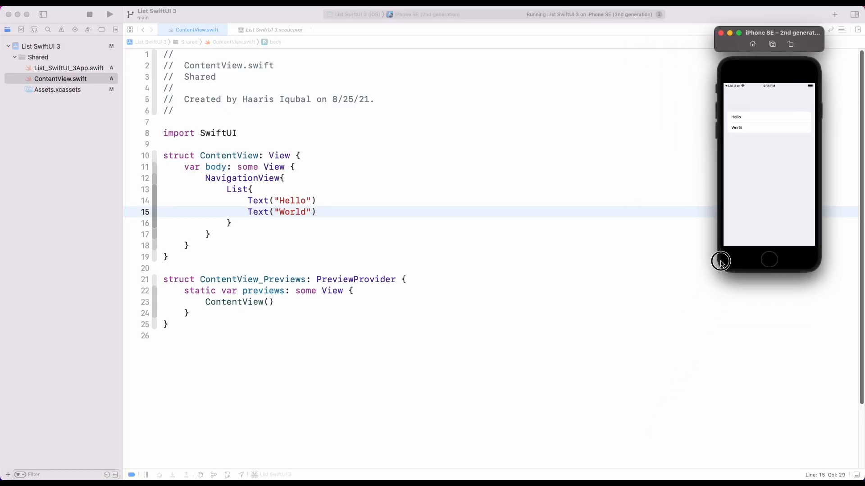
{"action": "left_click_drag", "start_coordinate": [768, 32], "coordinate": [784, 40]}
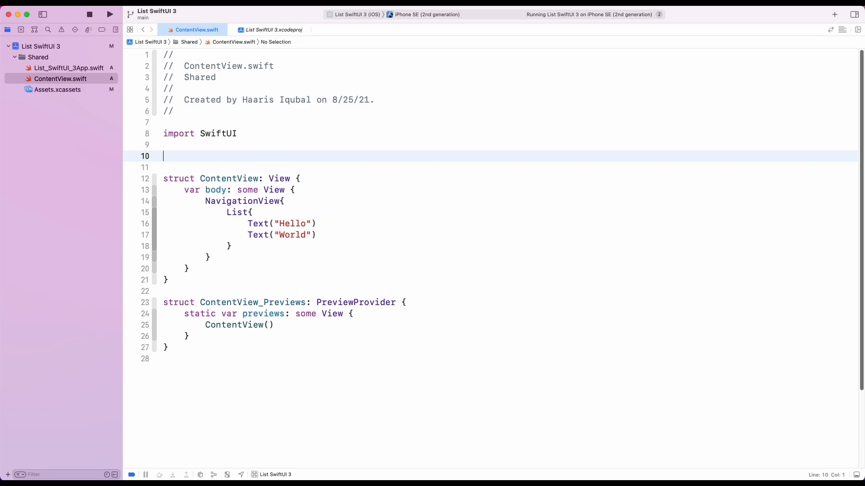
- Write the PreviewData struct and an ExampleStruct with three sample items, then begin a demo property
{"action": "type", "text": "String"}
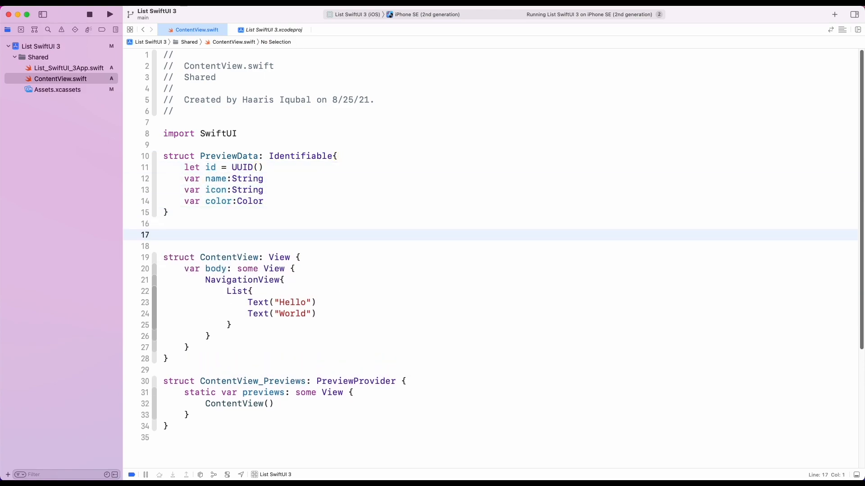
{"action": "type", "text": "struct ExampleStruct {"}
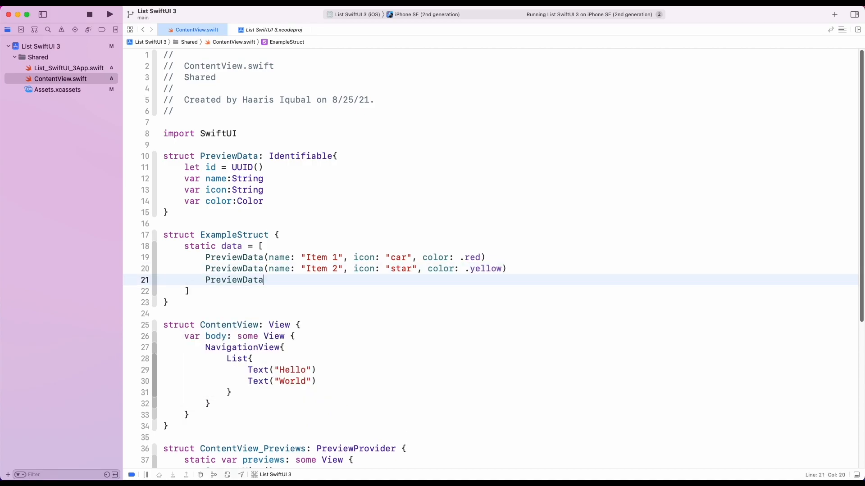
{"action": "type", "text": "(name: \"Item 3\", icon: \"info\", color: .gray"}
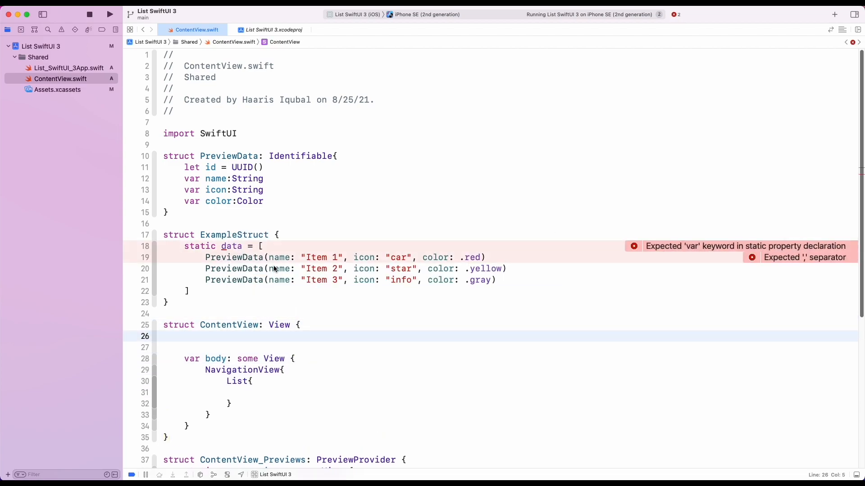
{"action": "type", "text": "let DemoDa"}
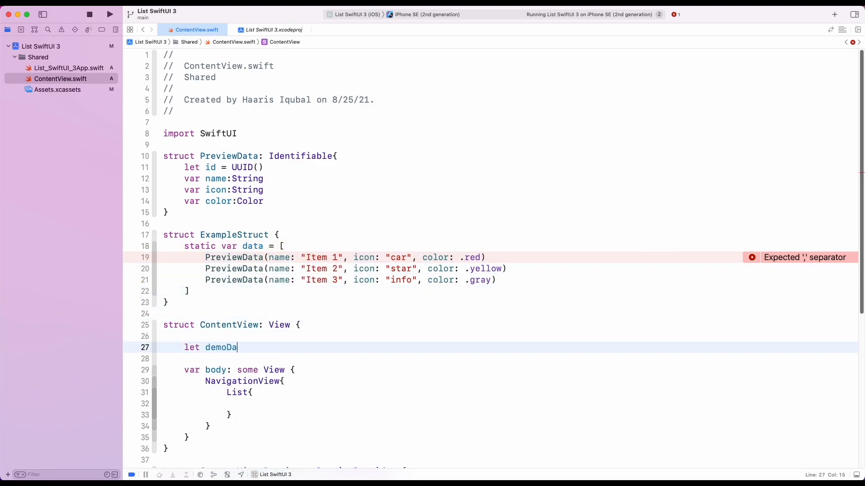
- Declare let demoData = ExampleStruct.data, with the sample array using static var and commas
{"action": "type", "text": "ta"}
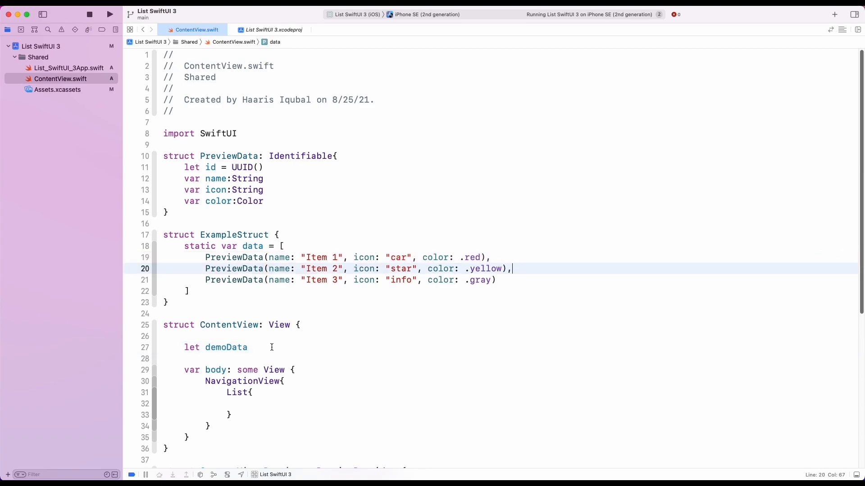
{"action": "type", "text": "=="}
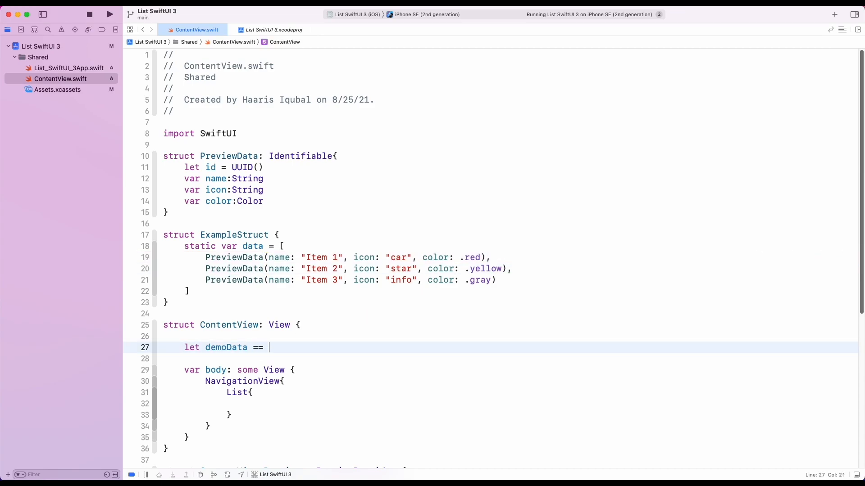
{"action": "type", "text": "Data"}
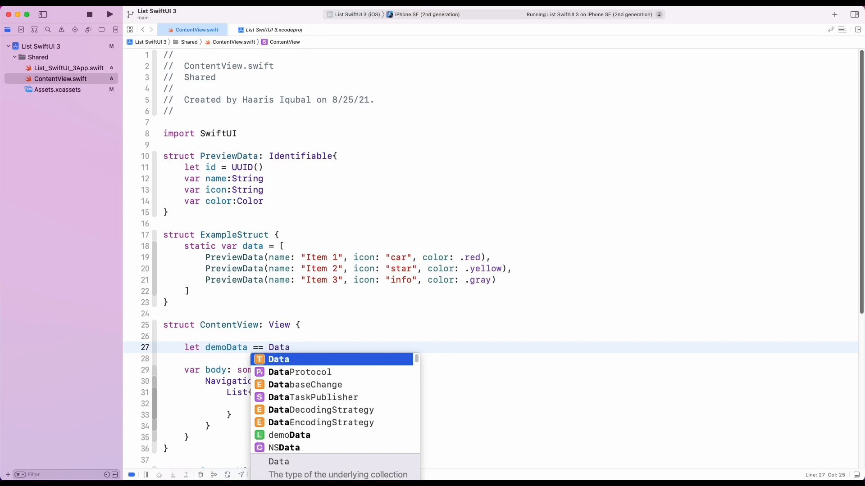
{"action": "type", "text": "E"}
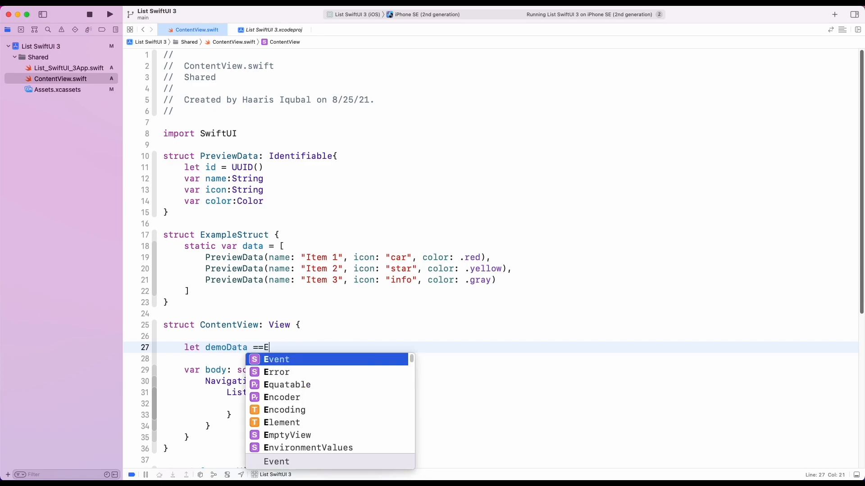
{"action": "type", "text": "x"}
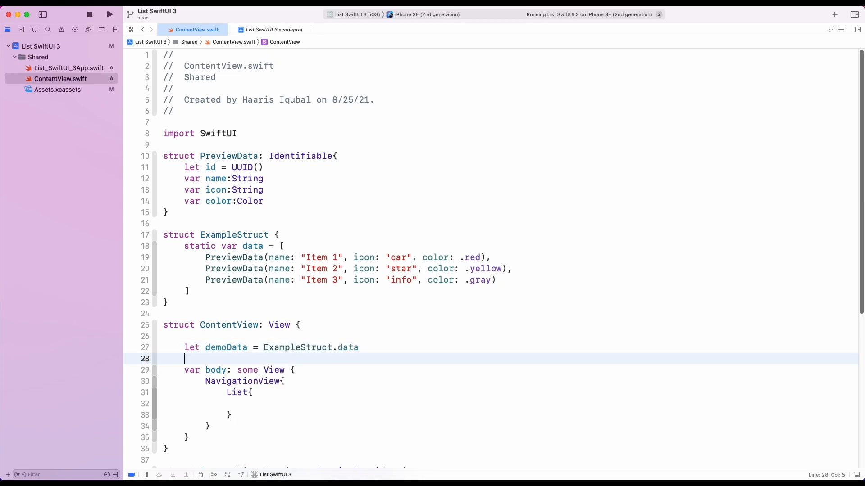
- Iterate demoData in the List with ForEach(demoData, id: \.id) { item in }
{"action": "type", "text": "For"}
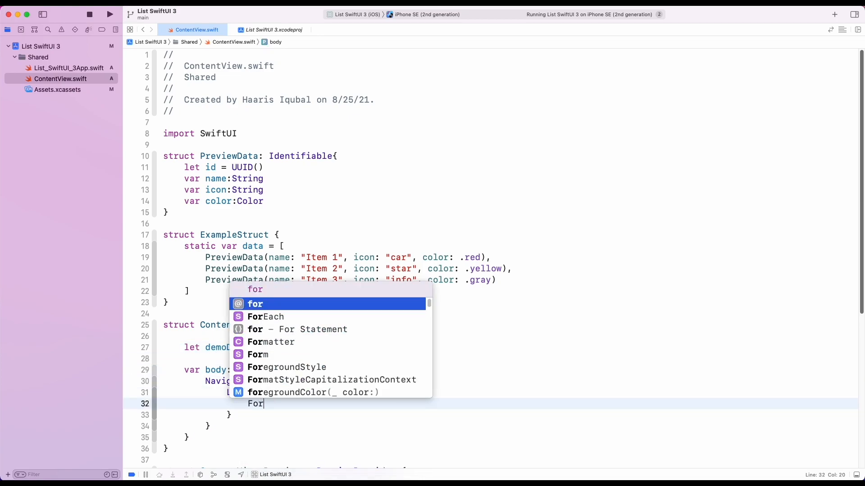
{"action": "left_click", "coordinate": [265, 317]}
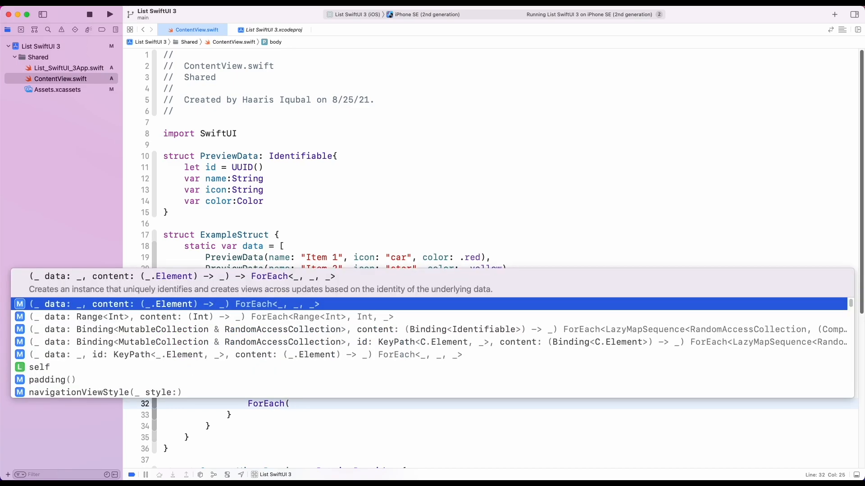
{"action": "type", "text": "de)"}
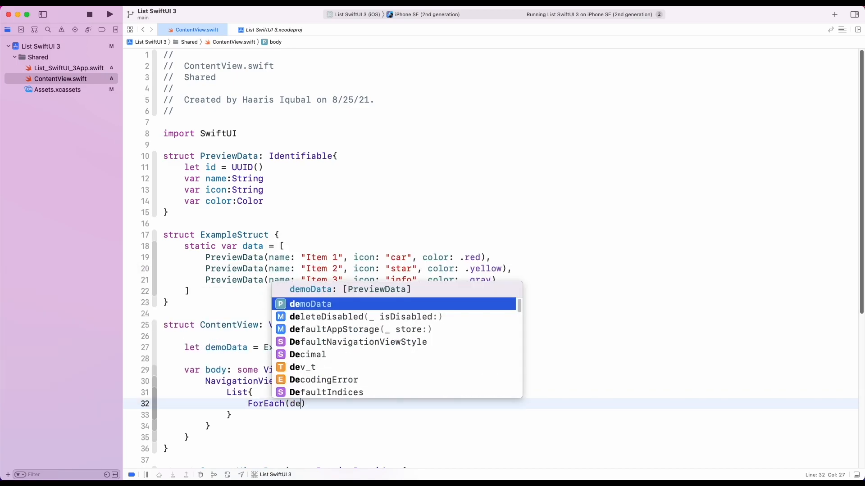
{"action": "type", "text": ", id:"}
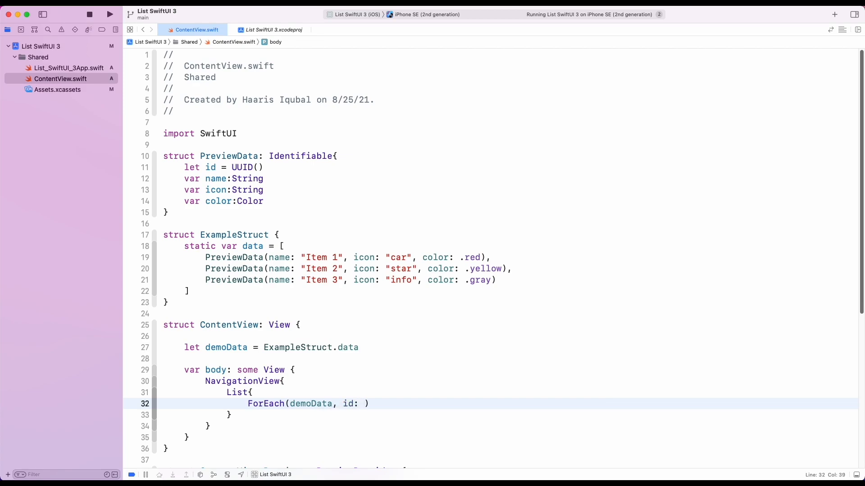
{"action": "type", "text": "/"}
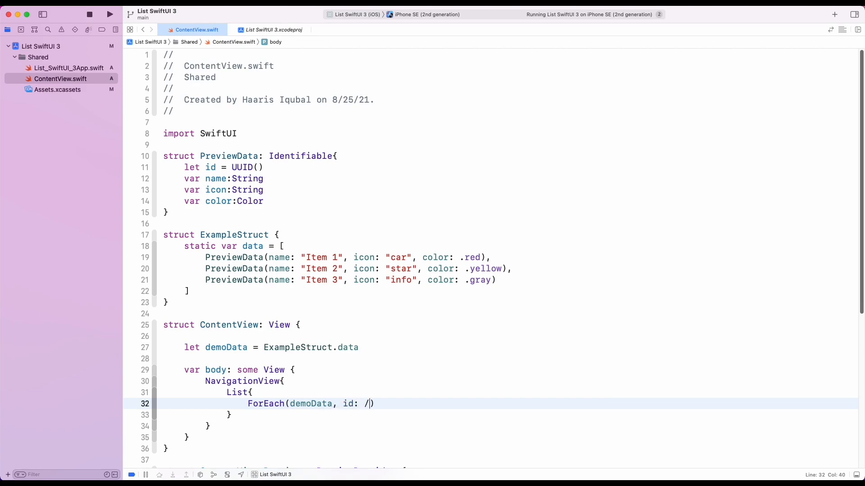
{"action": "type", "text": "\\.id"}
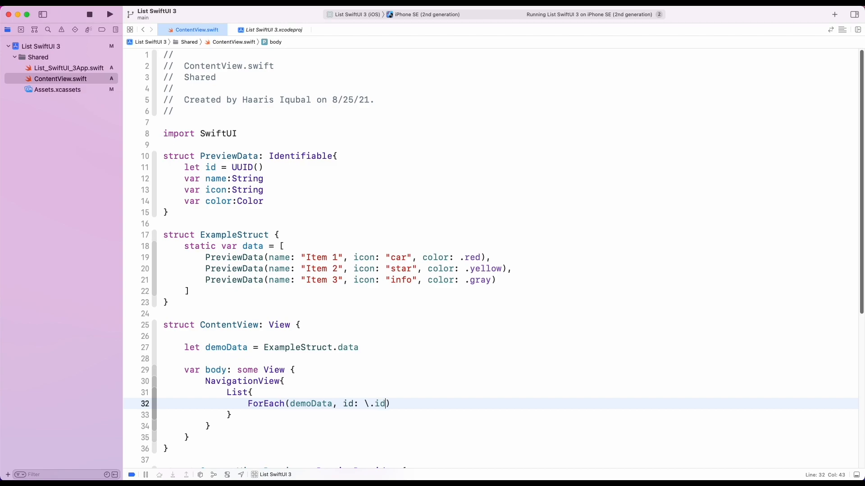
{"action": "type", "text": "{i"}
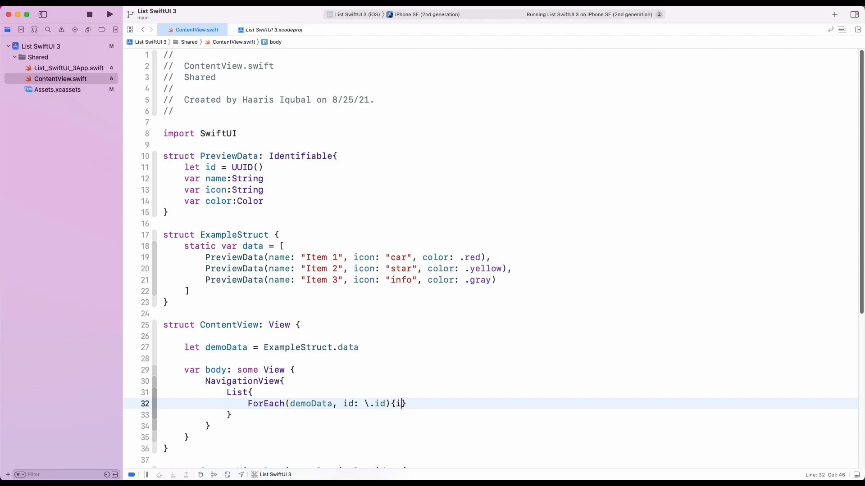
{"action": "type", "text": "tem in"}
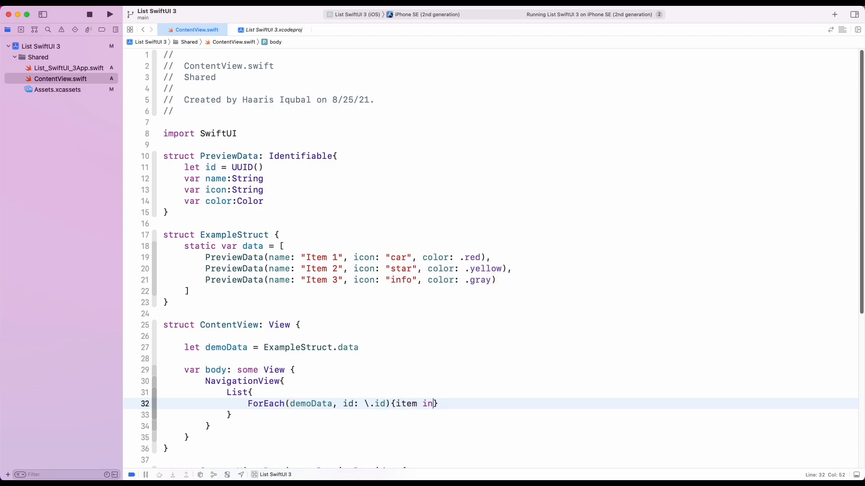
- Build each row as a Label with Image(systemName: item.icon) and Text(item.name)
{"action": "type", "text": "Label{"}
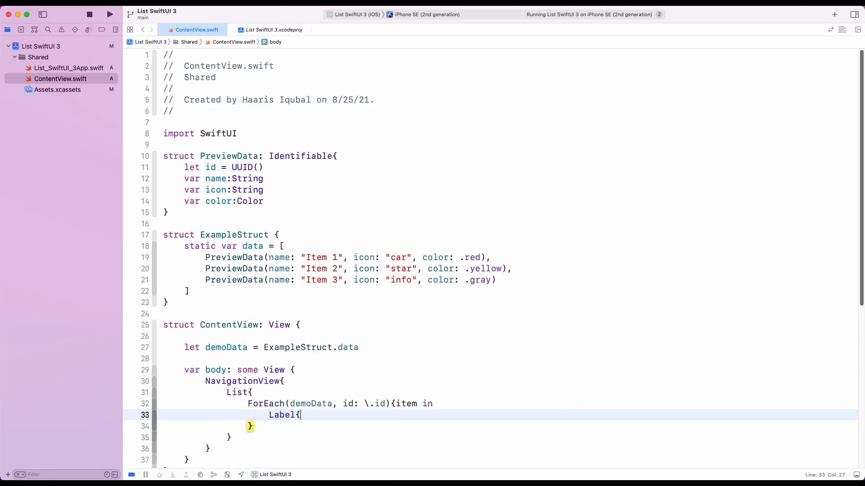
{"action": "key", "text": "Return"}
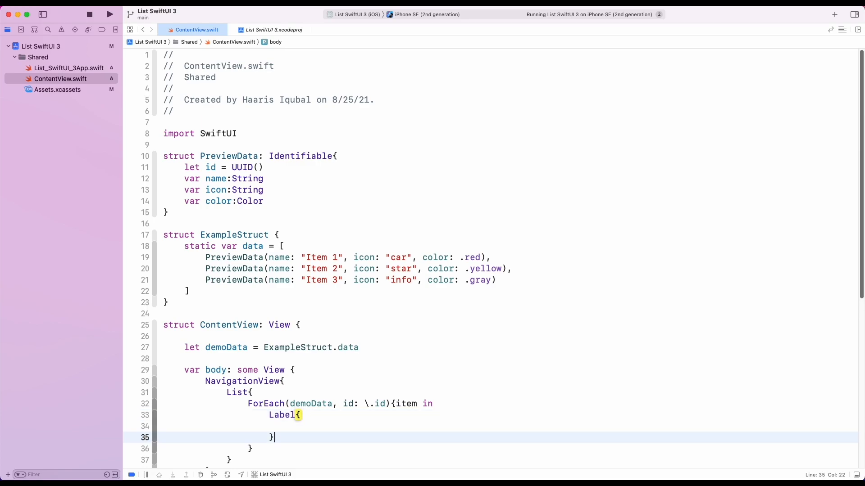
{"action": "type", "text": "icon:{"}
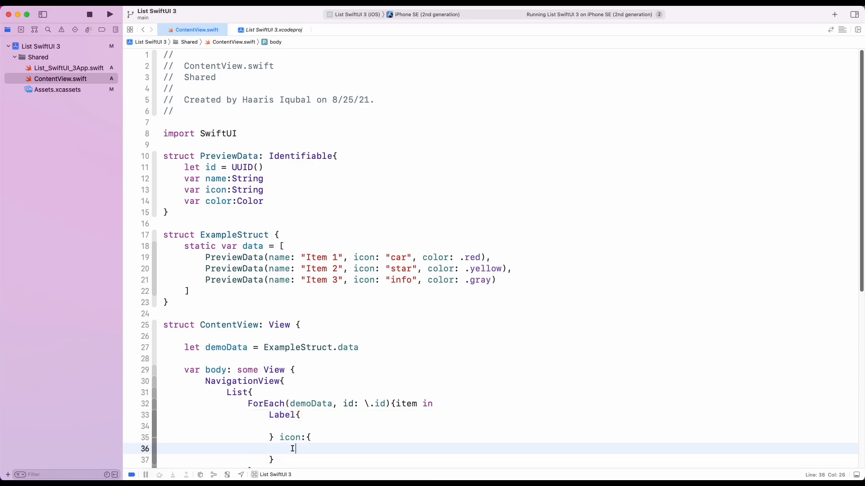
{"action": "type", "text": "mage(systemName: String"}
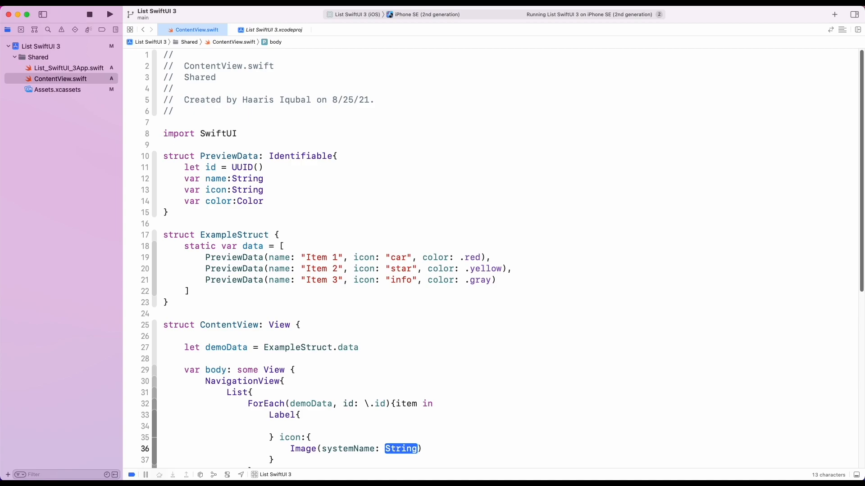
{"action": "type", "text": "item.ico"}
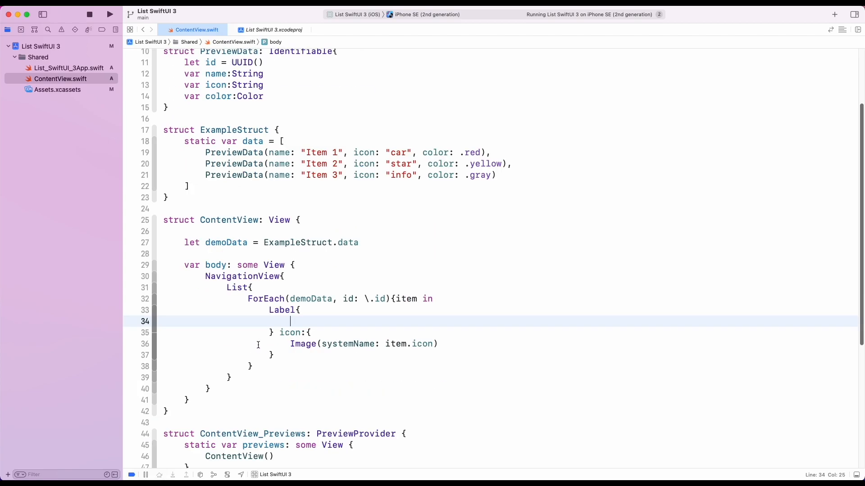
{"action": "type", "text": "Text("}
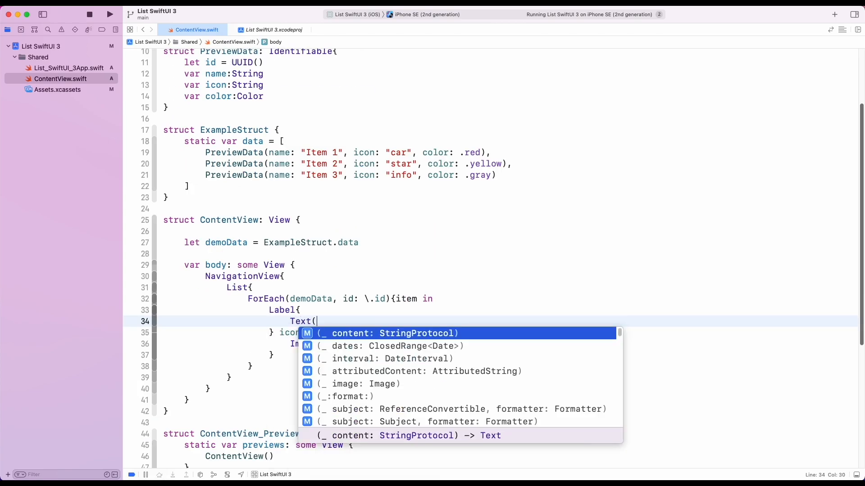
{"action": "key", "text": "Escape"}
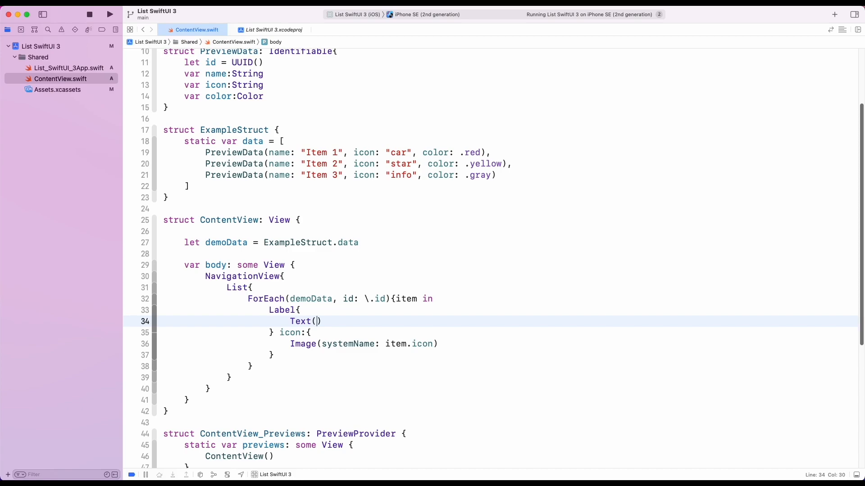
{"action": "type", "text": "item.name"}
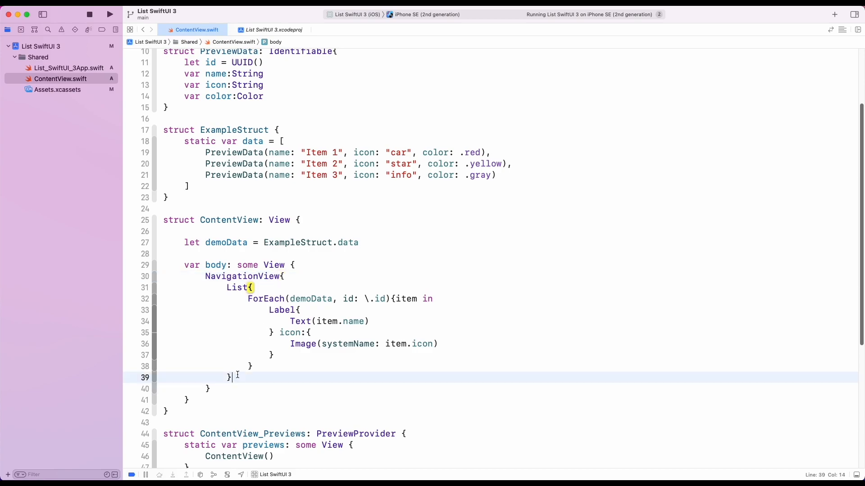
- Add .navigationTitle("List Swift UI 3") after the List's closing brace
{"action": "type", "text": ".navi"}
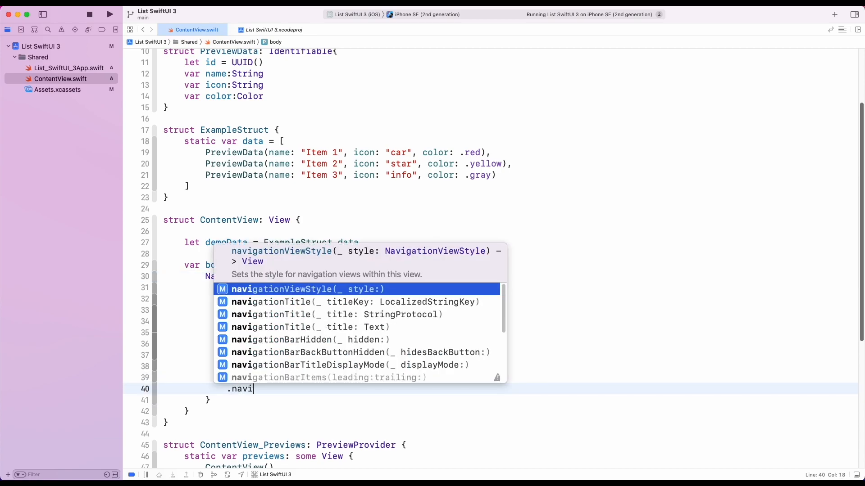
{"action": "type", "text": "gationTitle(title: StringProtocol"}
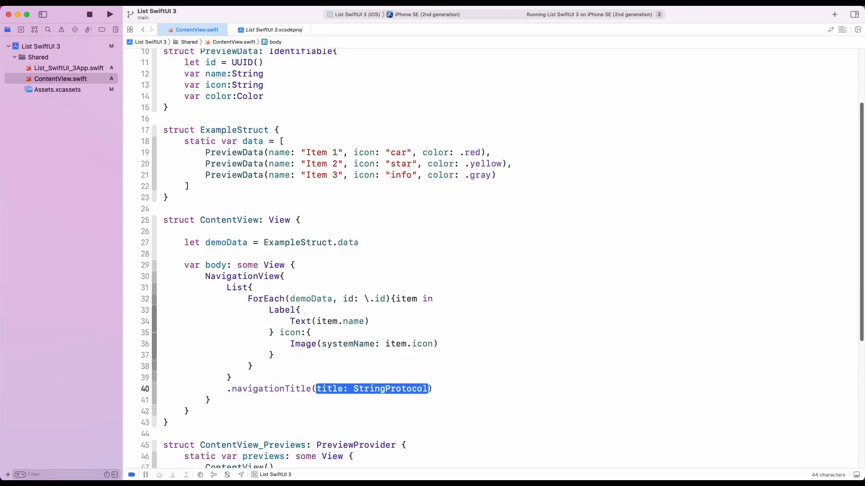
{"action": "type", "text": "\"List\""}
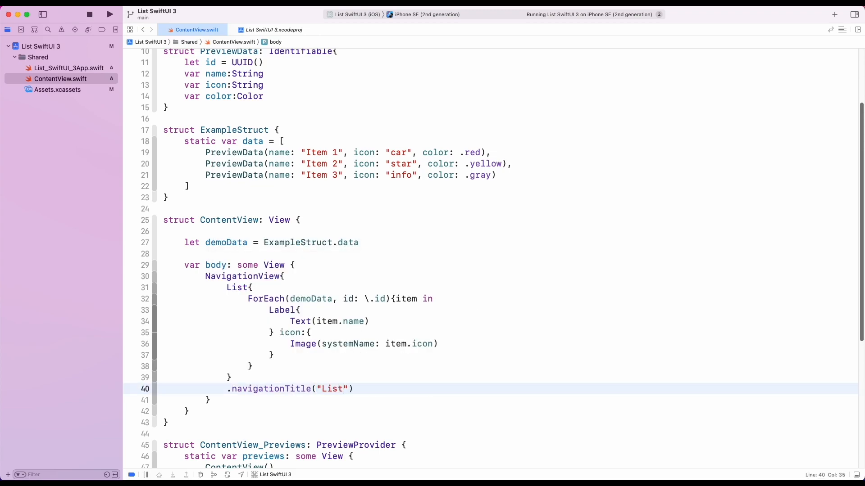
{"action": "type", "text": "Swift UI 3"}
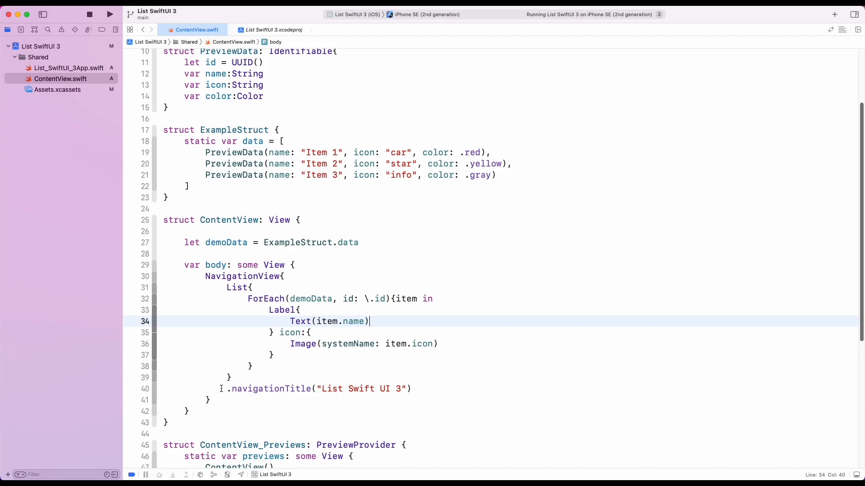
{"action": "mouse_move", "coordinate": [261, 306]}
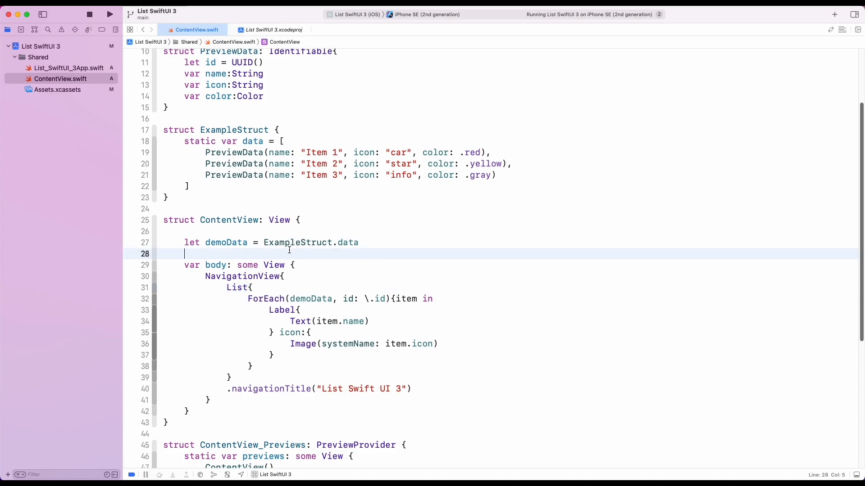
{"action": "type", "text": "@State priva"}
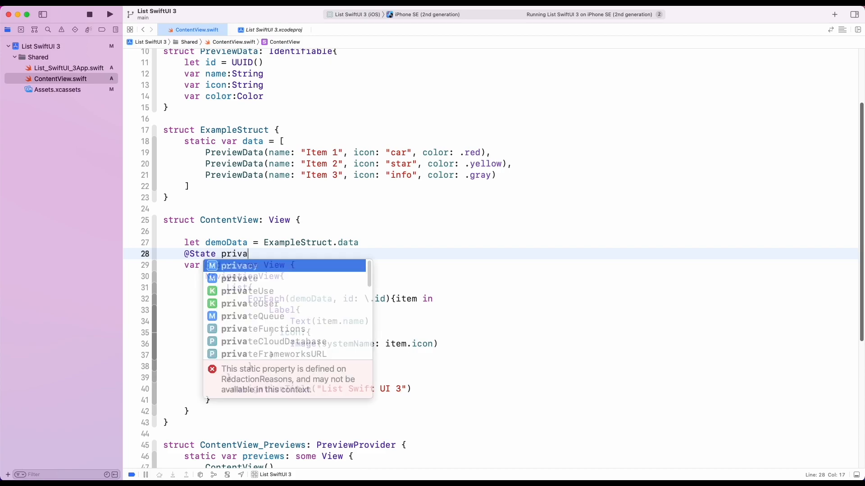
{"action": "type", "text": "private var se"}
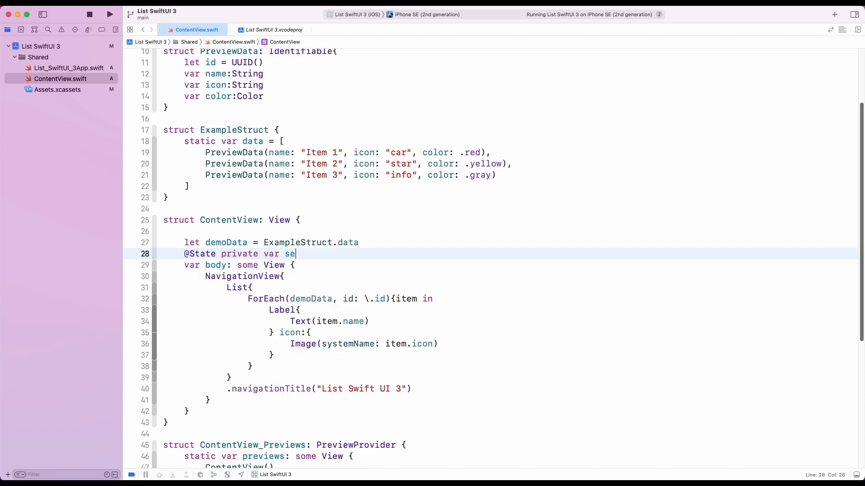
{"action": "type", "text": "lection:"}
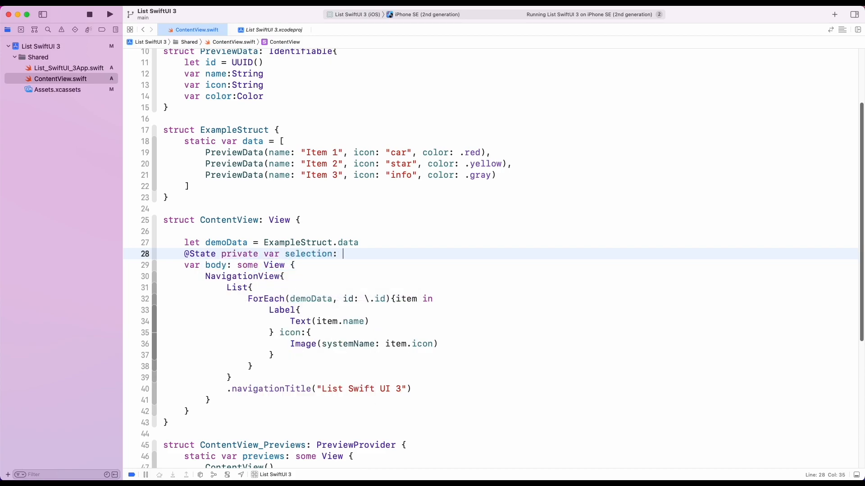
{"action": "type", "text": "Set<"}
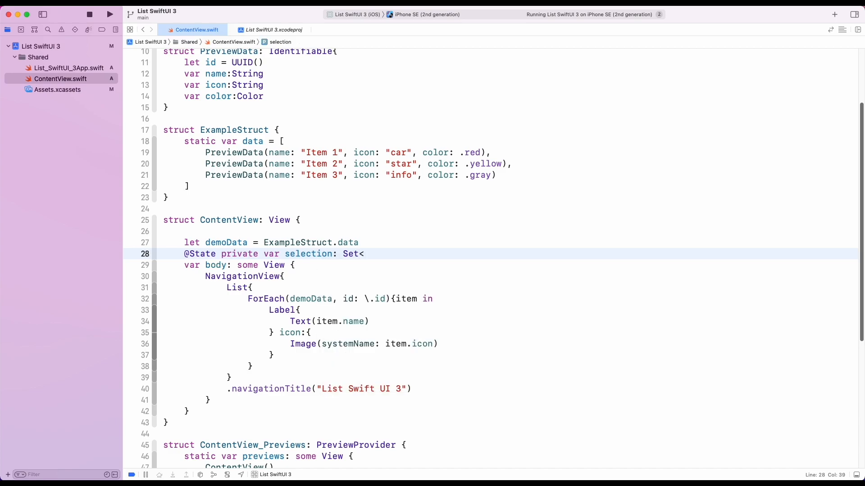
{"action": "type", "text": "UUID>"}
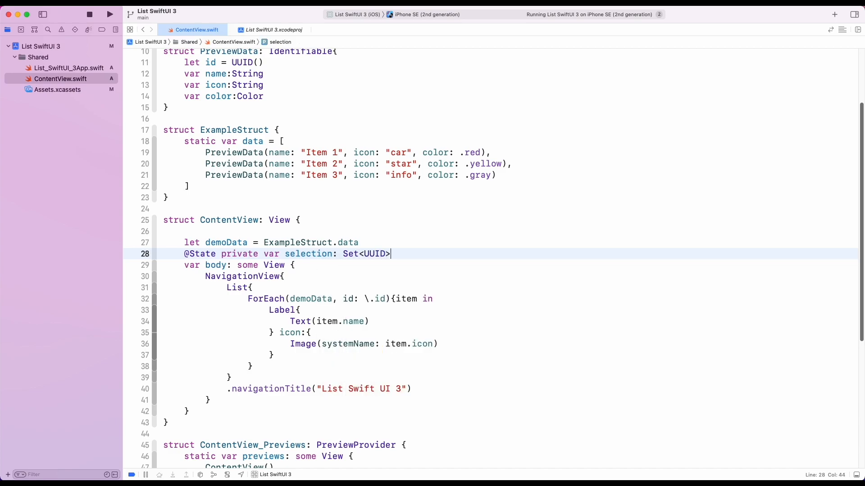
{"action": "type", "text": "= []"}
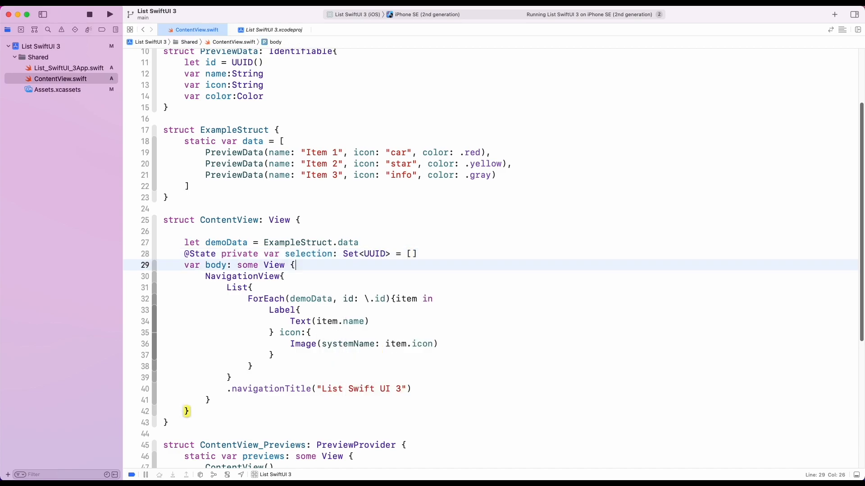
- Change the List to List(selection: $selection) and add a toolbar with EditButton()
{"action": "left_click", "coordinate": [419, 298]}
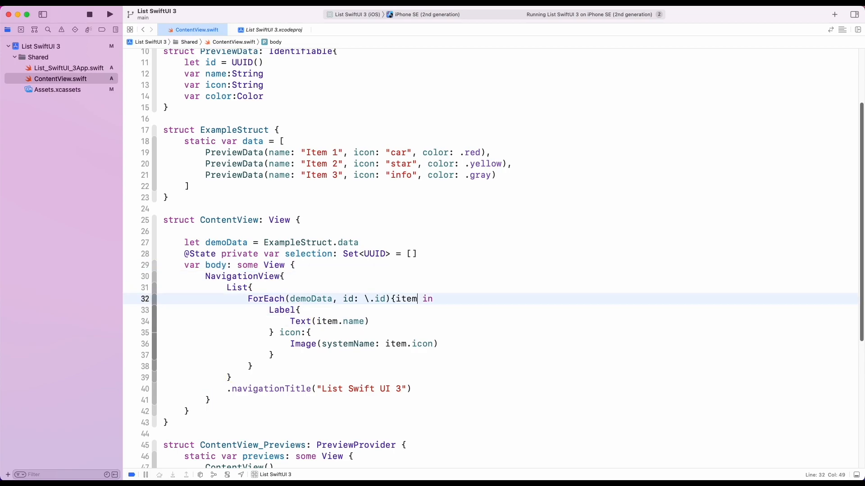
{"action": "type", "text": "(sel"}
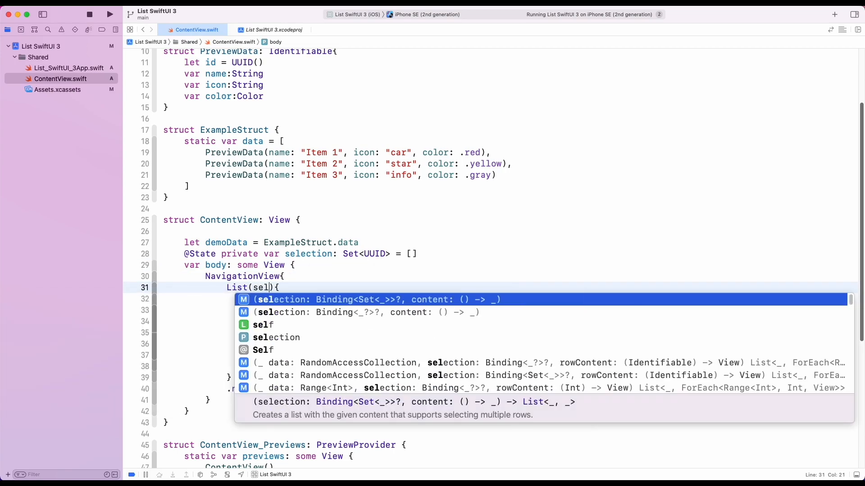
{"action": "type", "text": "ection:"}
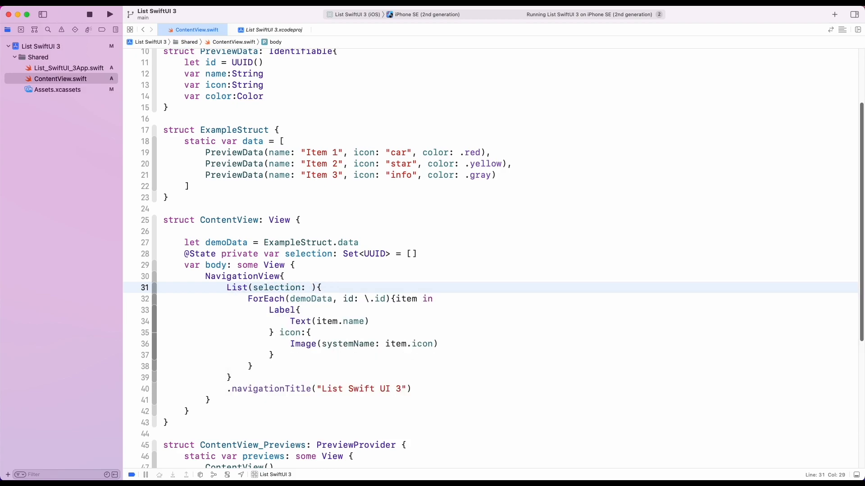
{"action": "type", "text": "$s"}
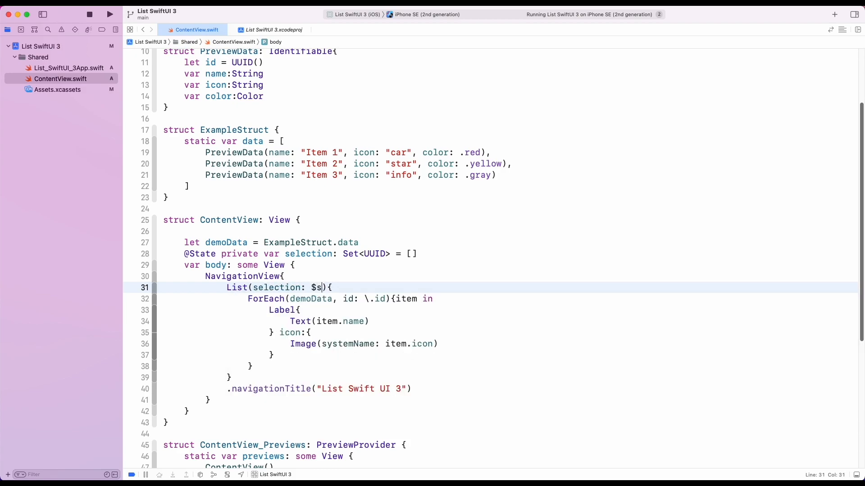
{"action": "type", "text": "election"}
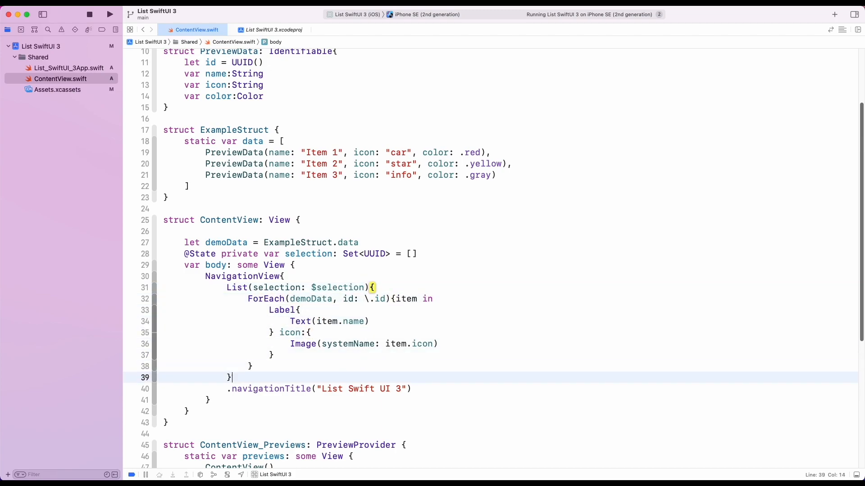
{"action": "type", "text": ".toolbar"}
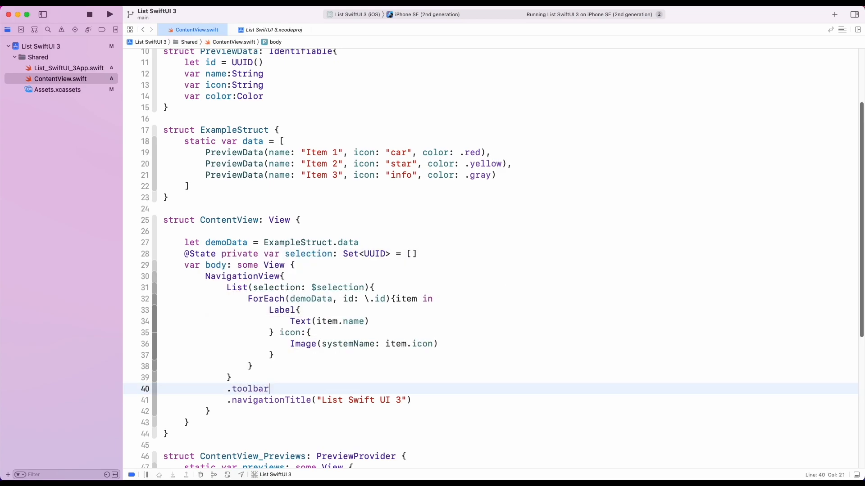
{"action": "type", "text": "EditButton("}
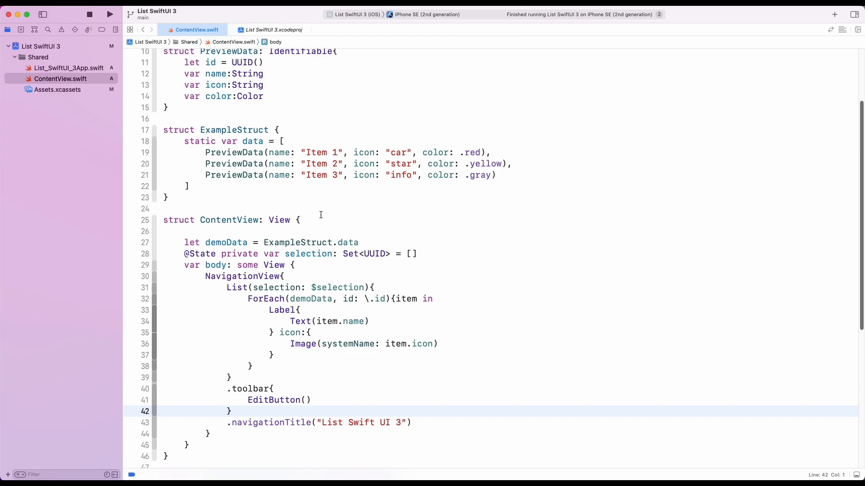
- Run on the iPhone SE (2nd generation) simulator to see the titled three-item list with Edit button
{"action": "left_click", "coordinate": [110, 14]}
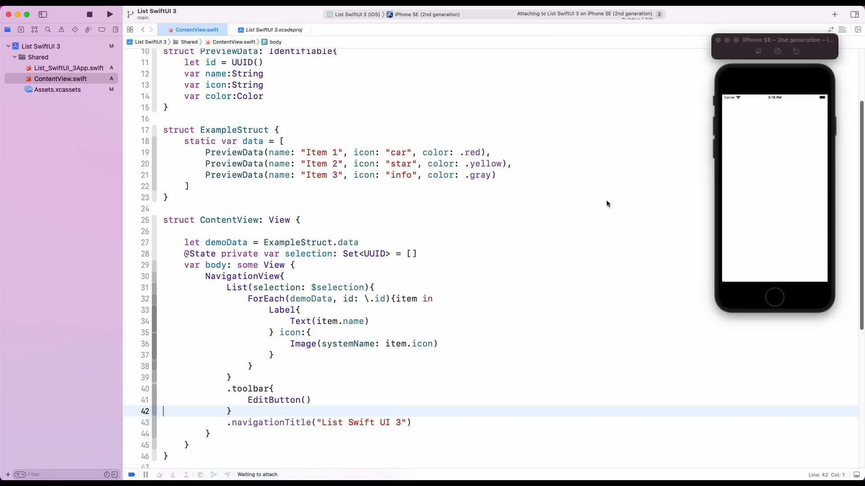
{"action": "left_click", "coordinate": [110, 14]}
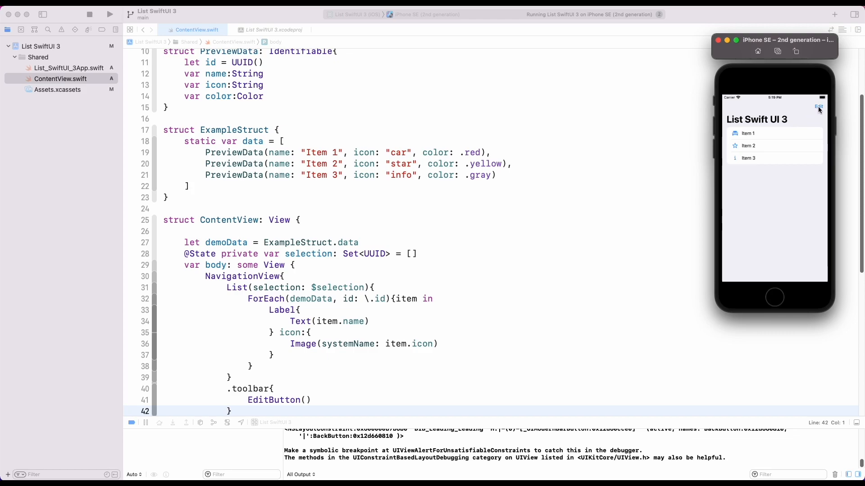
{"action": "left_click", "coordinate": [818, 106]}
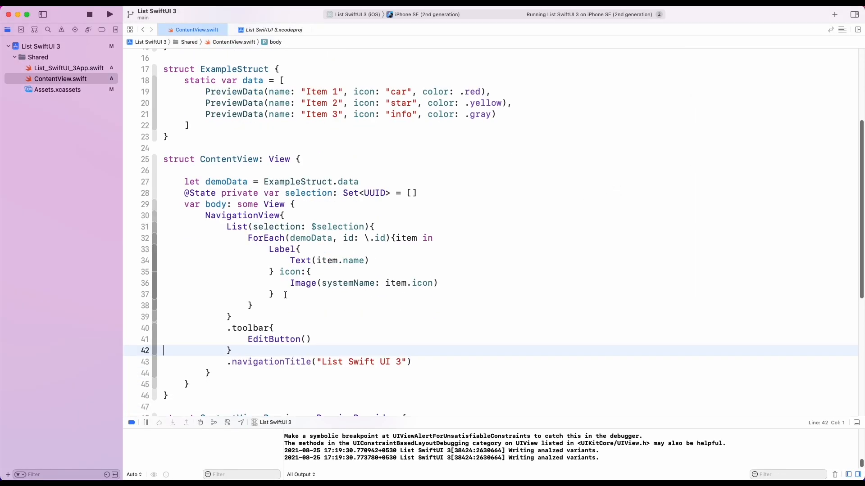
- Add .listItemTint(item.color) and .listRowSeparatorTint(item.color) to each Label, then rerun the app
{"action": "type", "text": ".list"}
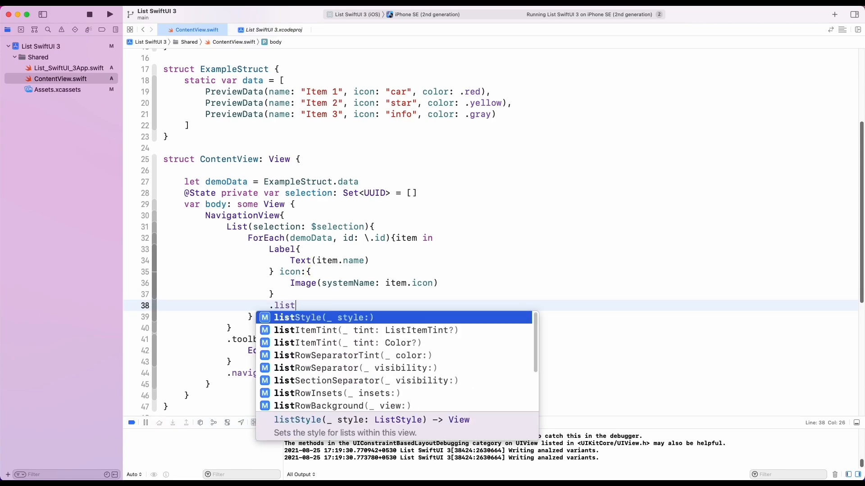
{"action": "type", "text": "ItemTint(item.color"}
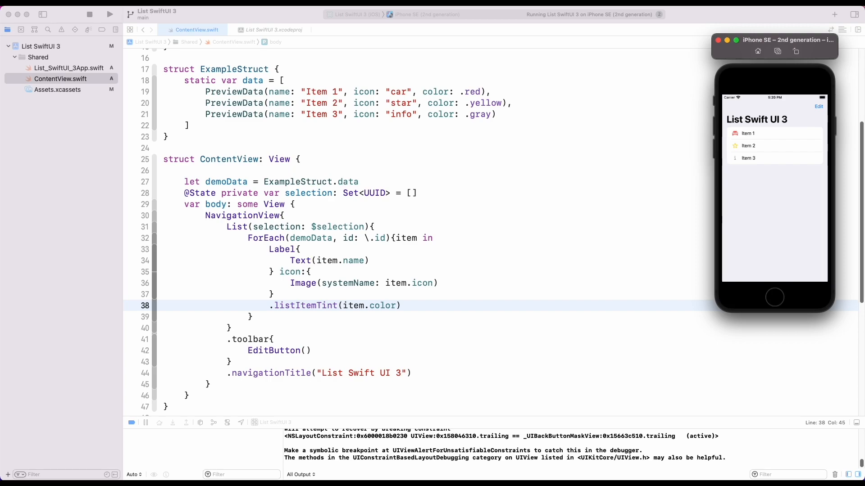
{"action": "mouse_move", "coordinate": [224, 314]}
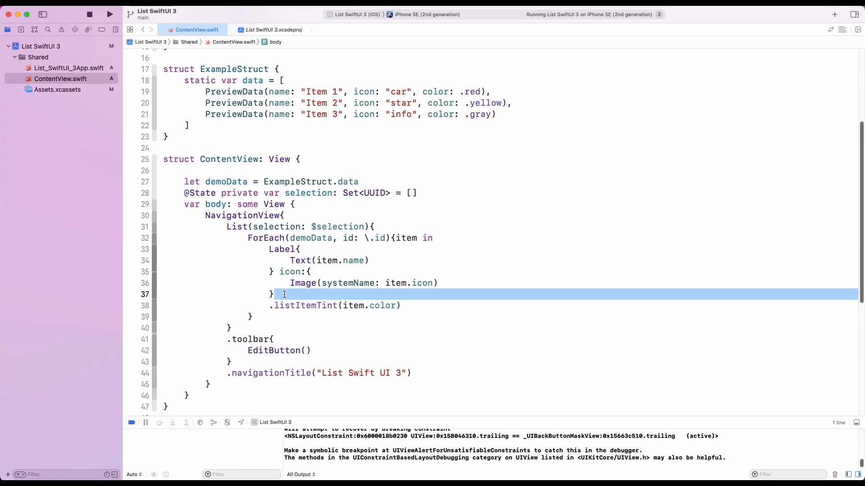
{"action": "type", "text": ".list"}
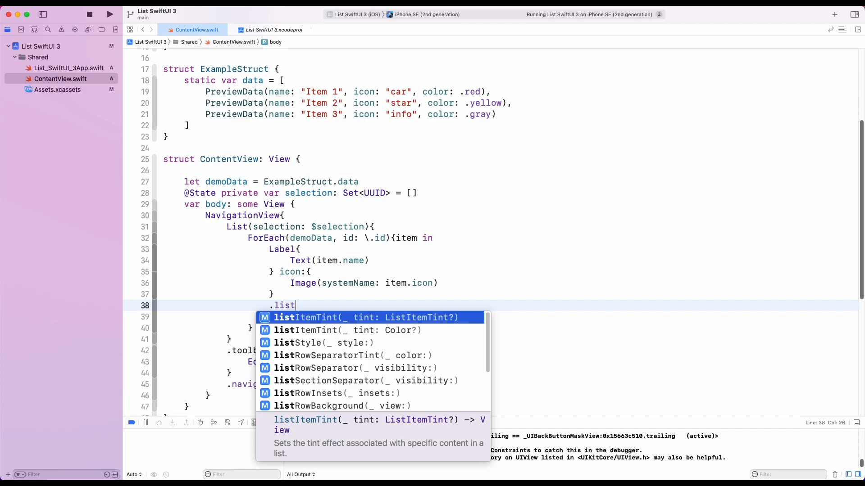
{"action": "type", "text": "RowSeparatorTint(color: Color?"}
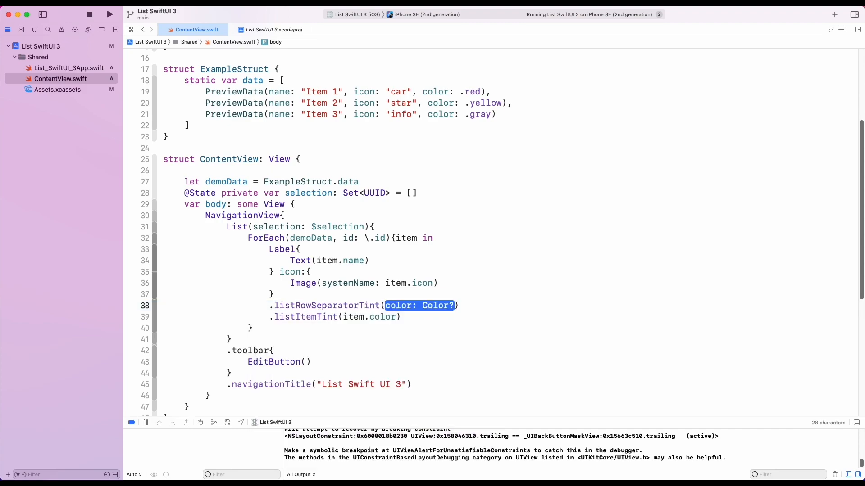
{"action": "type", "text": "item.color"}
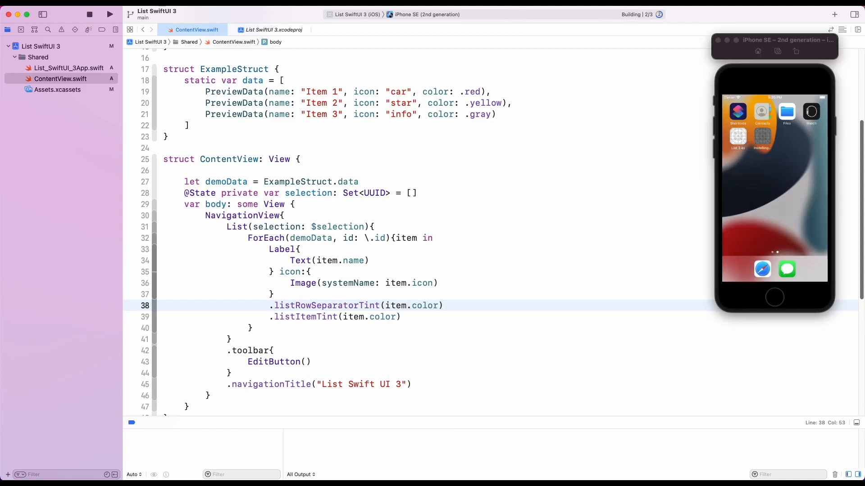
{"action": "left_click", "coordinate": [109, 14]}
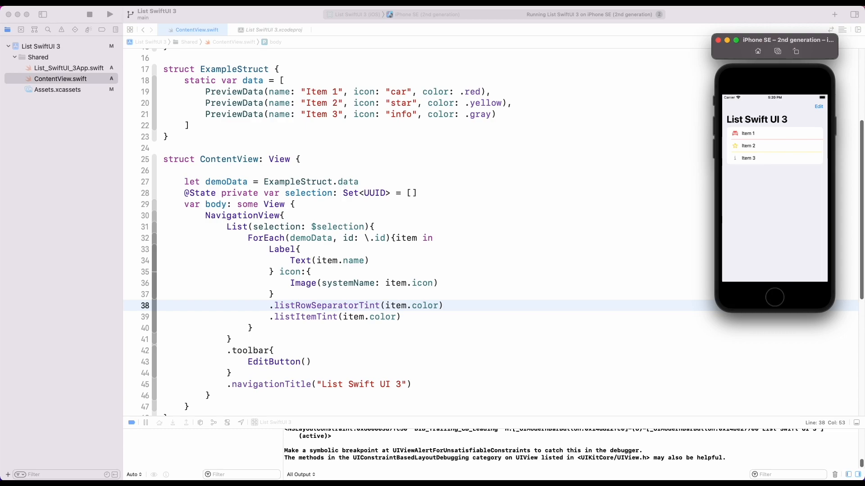
{"action": "mouse_move", "coordinate": [261, 302]}
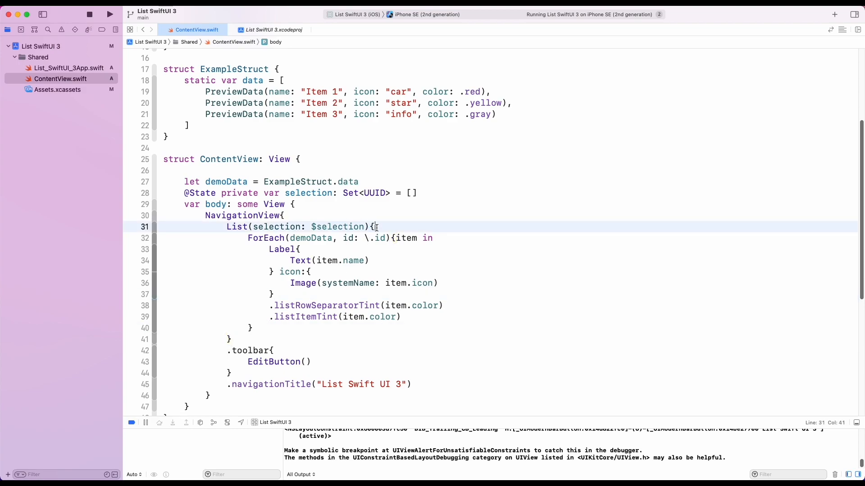
- Wrap the ForEach rows in Section(header: Text("Demo Data")) with .headerProminence(.increased)
{"action": "type", "text": "Section"}
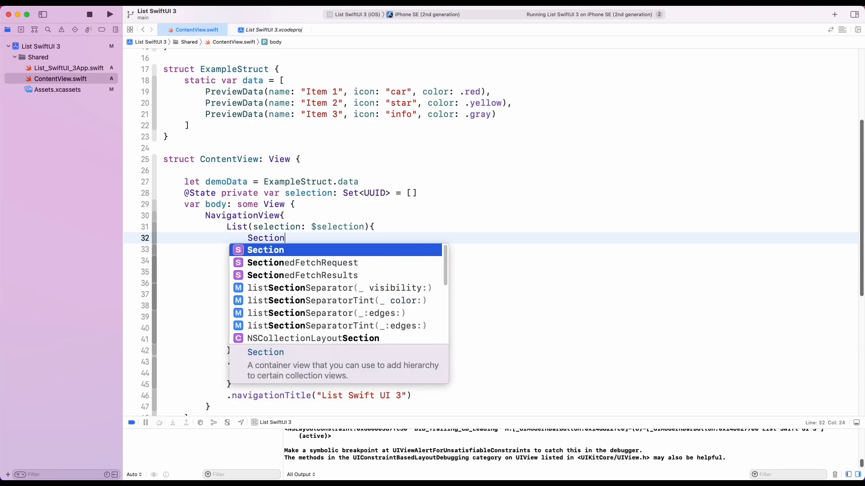
{"action": "type", "text": "(header:"}
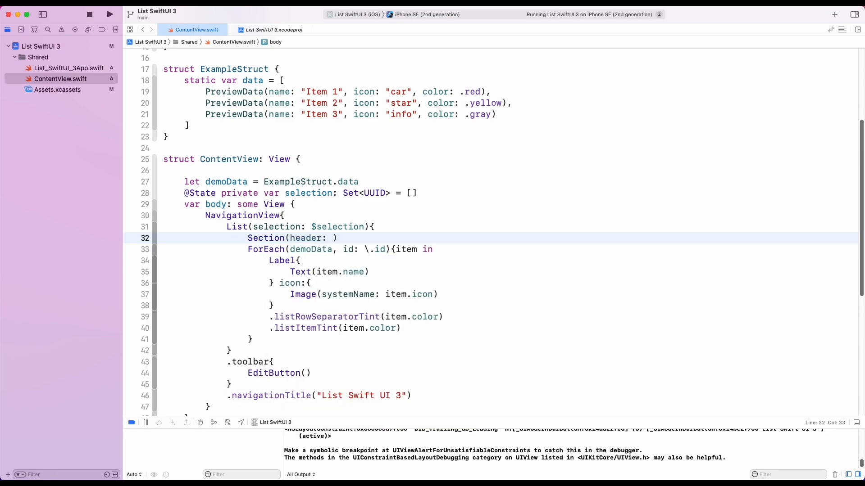
{"action": "type", "text": "\""}
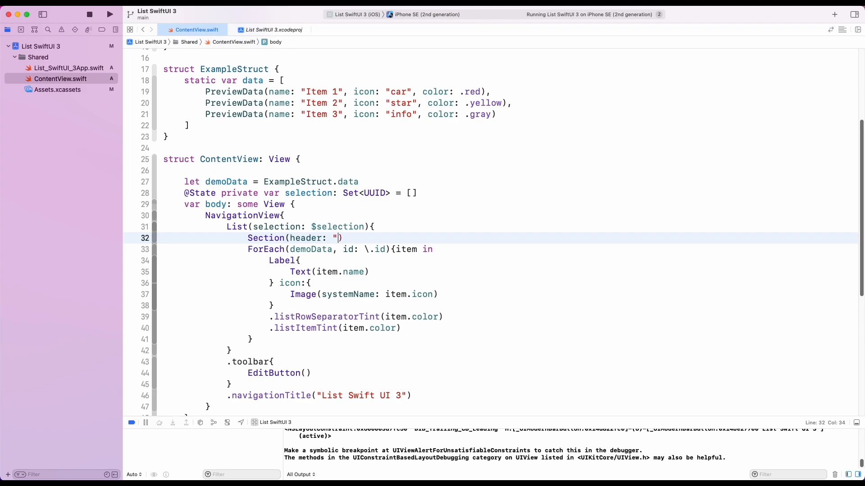
{"action": "type", "text": "Text(\"D"}
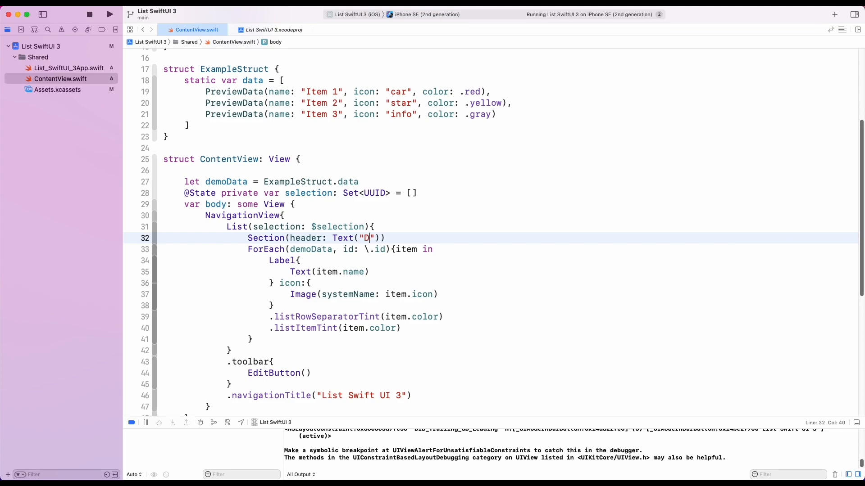
{"action": "type", "text": "emo Data"}
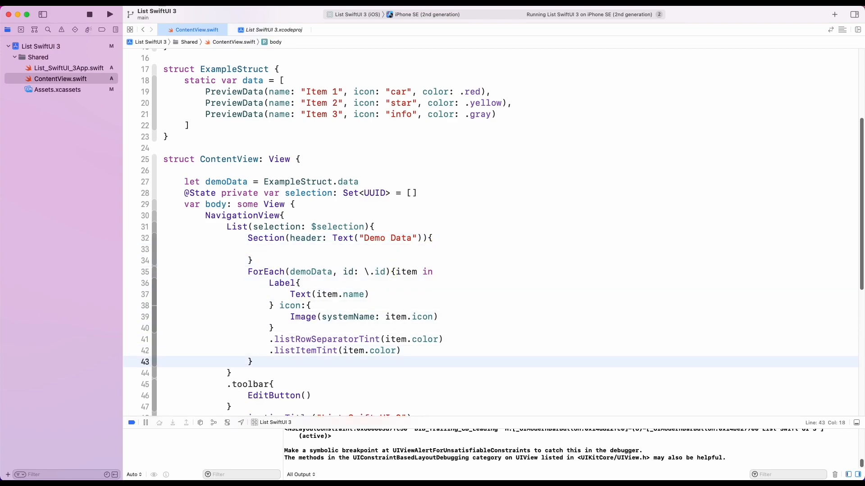
{"action": "left_click_drag", "start_coordinate": [248, 271], "coordinate": [253, 362]}
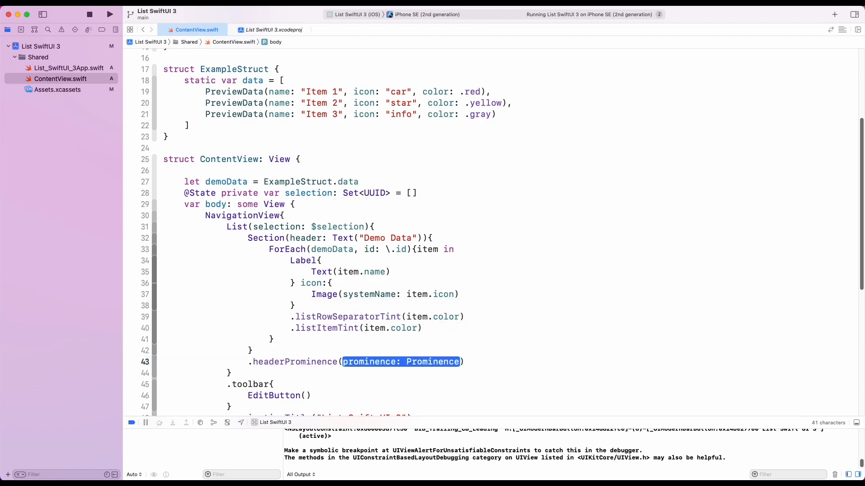
{"action": "type", "text": ".increased"}
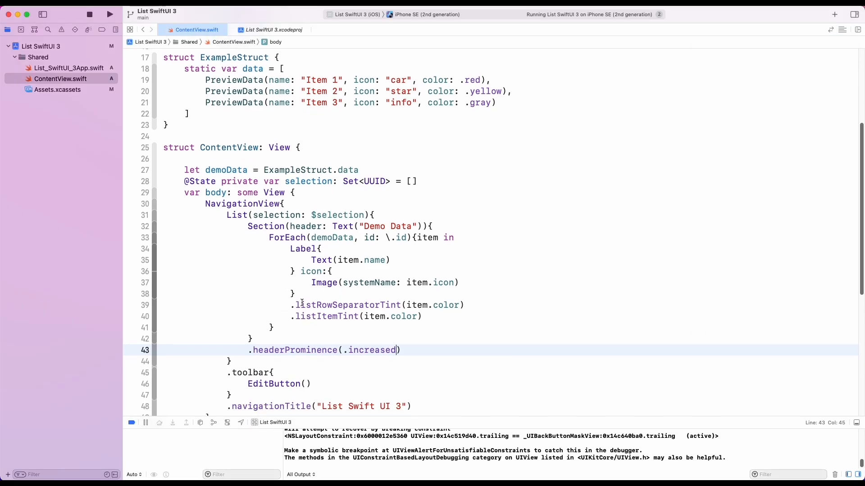
- Add a leading full-swipe 'Favourite' star button tinted yellow to each row, then run
{"action": "left_click", "coordinate": [294, 271]}
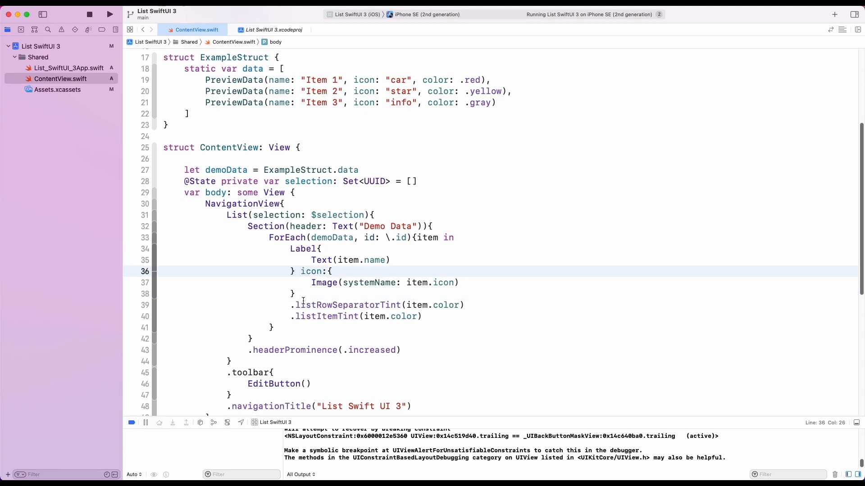
{"action": "key", "text": "return"}
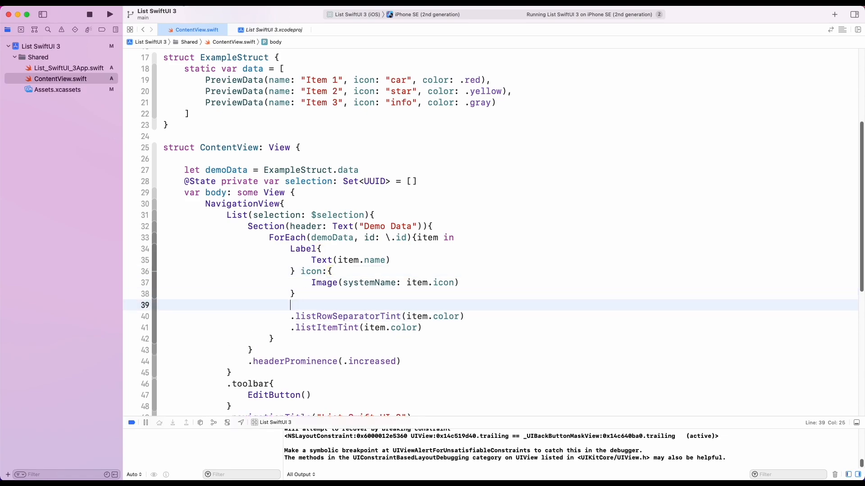
{"action": "type", "text": ".swipeActions(edge: .leading, allowsFullSwipe: Bool, content: () -> View"}
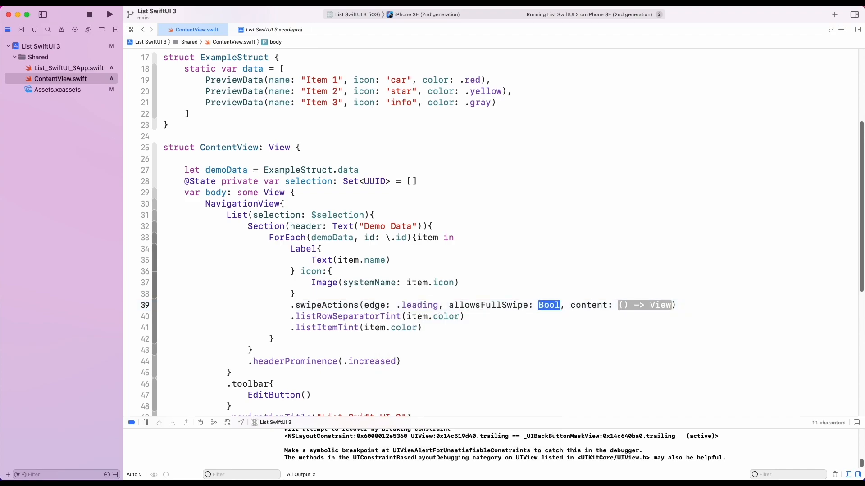
{"action": "type", "text": "true"}
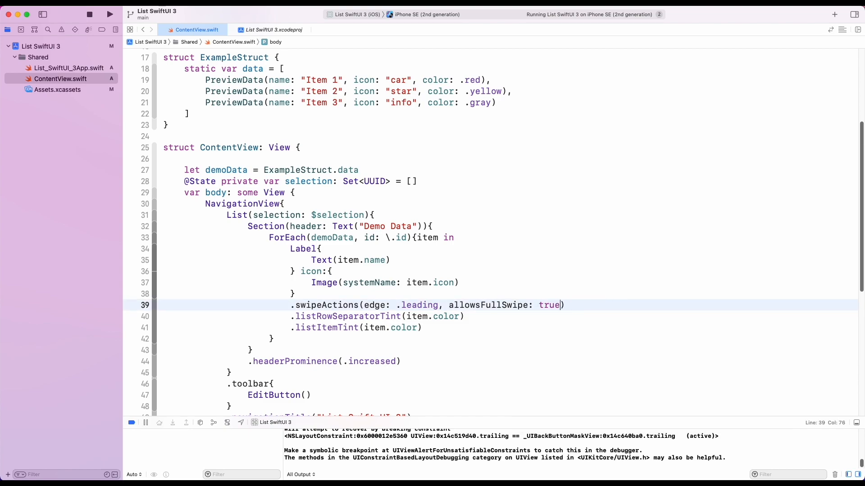
{"action": "type", "text": "{"}
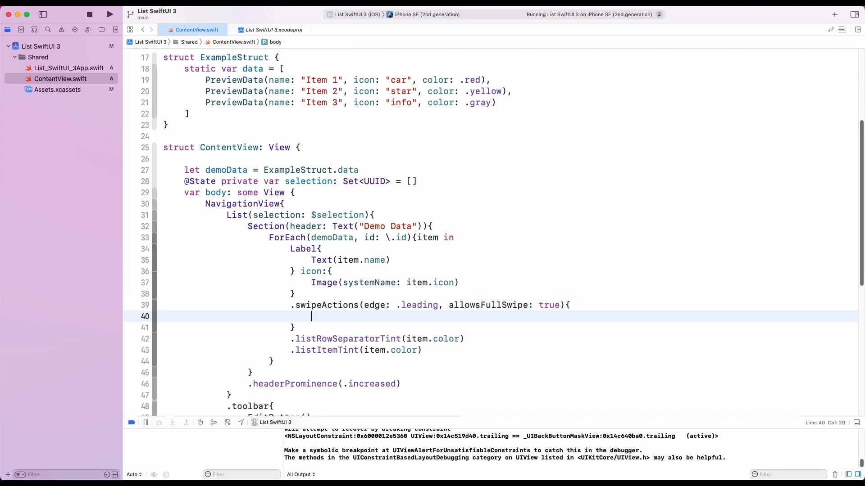
{"action": "type", "text": "Button(action: {}, label: {})"}
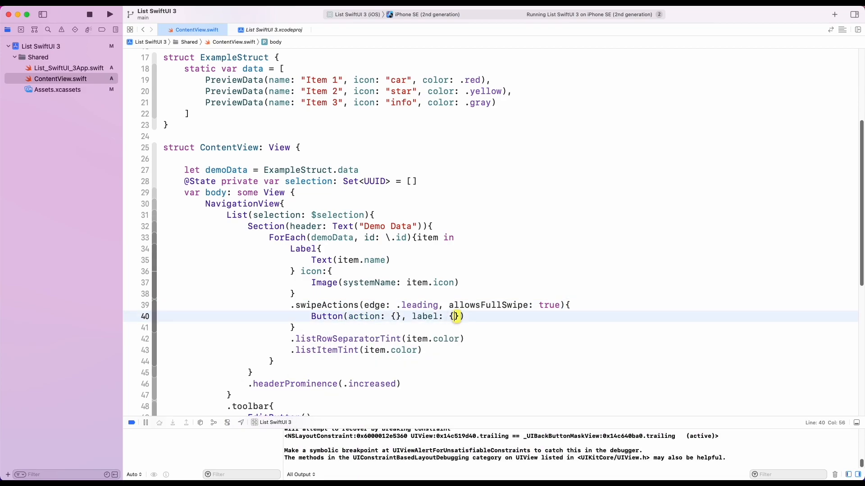
{"action": "type", "text": "Label(\"Favourite\", systemImage: \"star"}
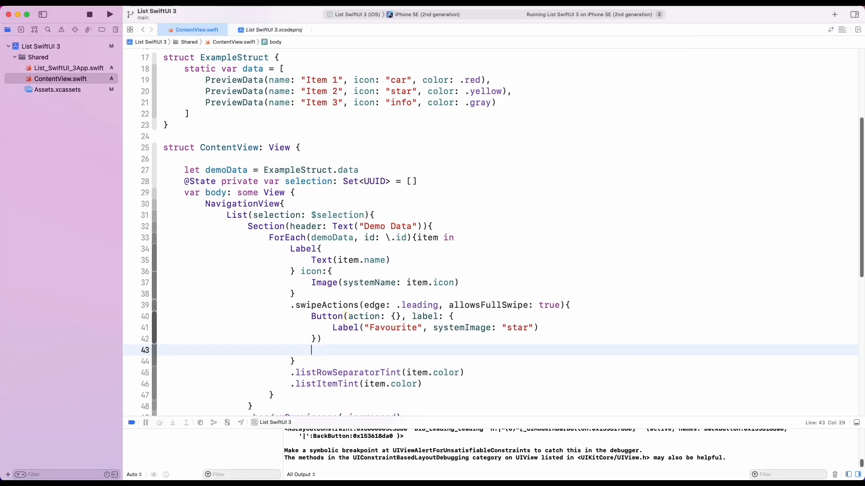
{"action": "type", "text": ".tint(.yellow"}
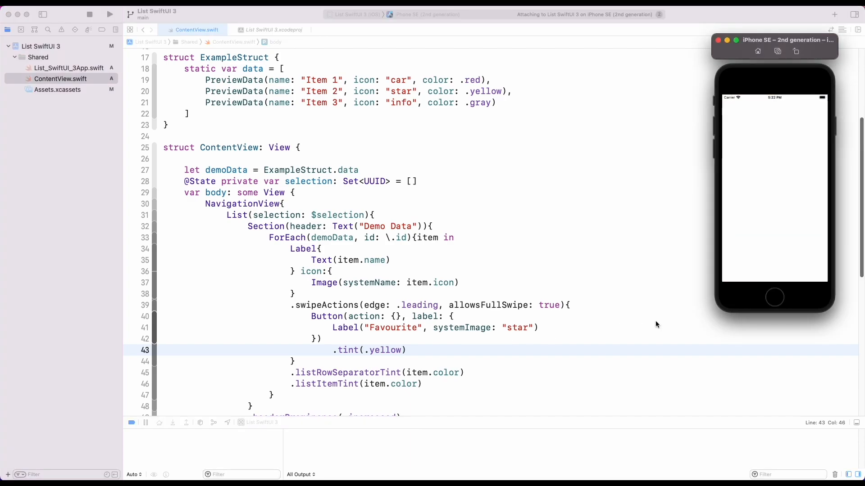
{"action": "left_click", "coordinate": [109, 14]}
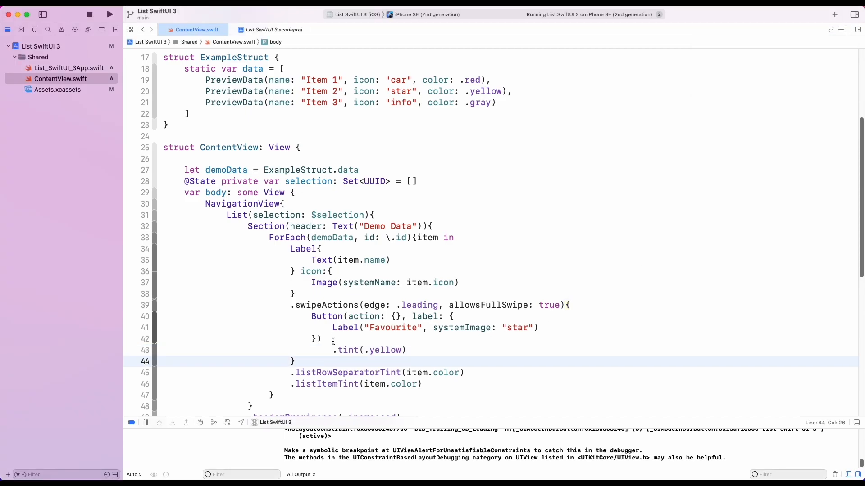
- Add trailing full-swipe actions: a red trash 'Delte' button and a gray Info button
{"action": "type", "text": ".sw"}
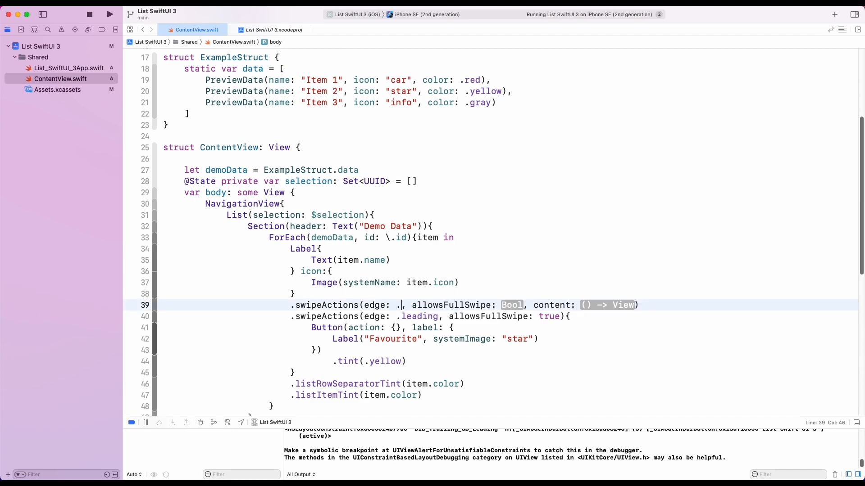
{"action": "type", "text": "trailing"}
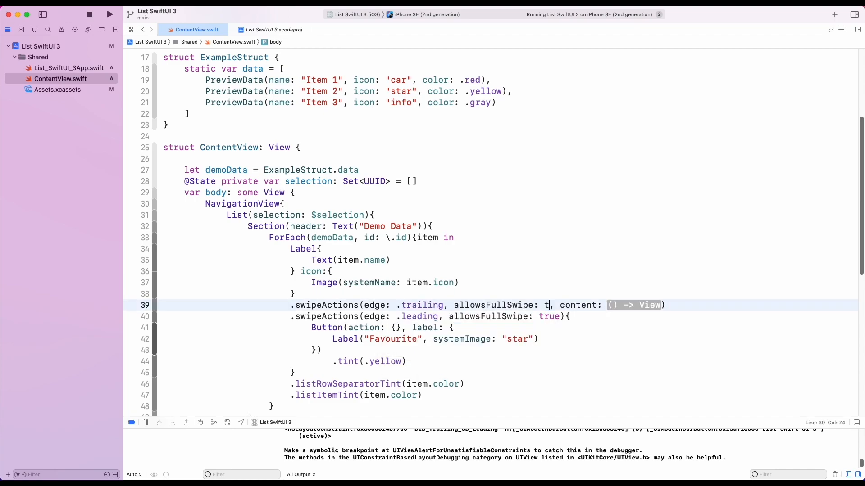
{"action": "type", "text": "ru"}
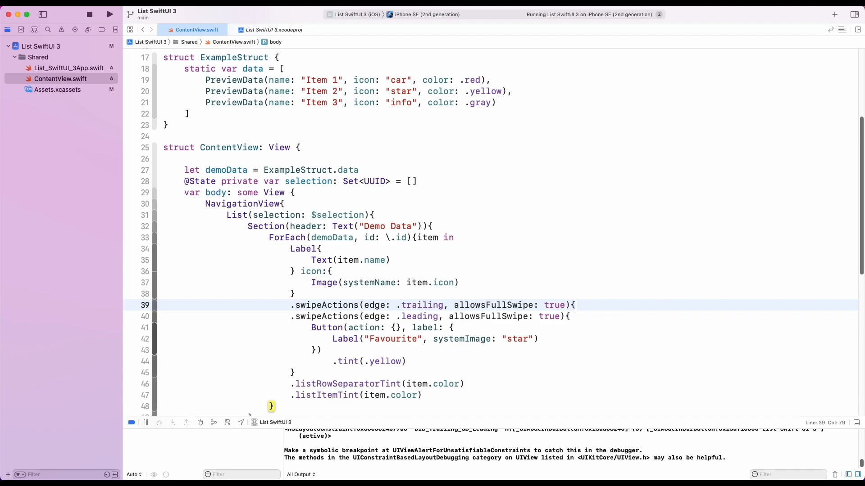
{"action": "type", "text": "VStack{"}
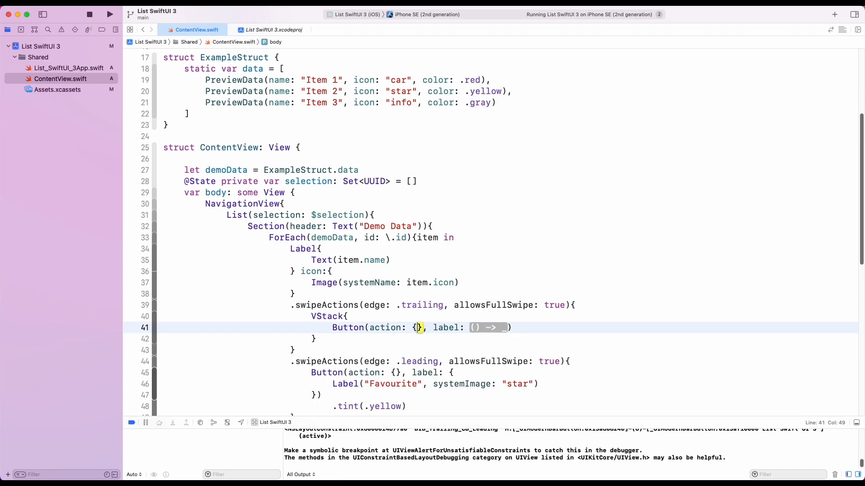
{"action": "type", "text": "Label("}
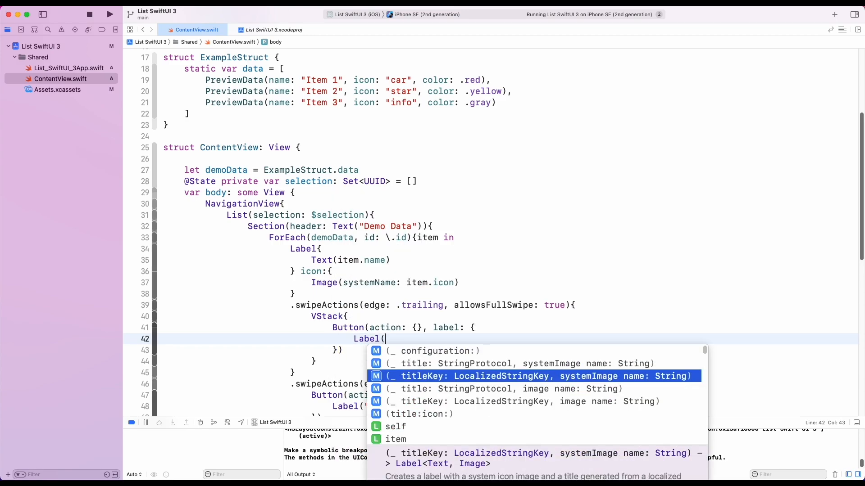
{"action": "type", "text": "\"Delte\", image: \"tra"}
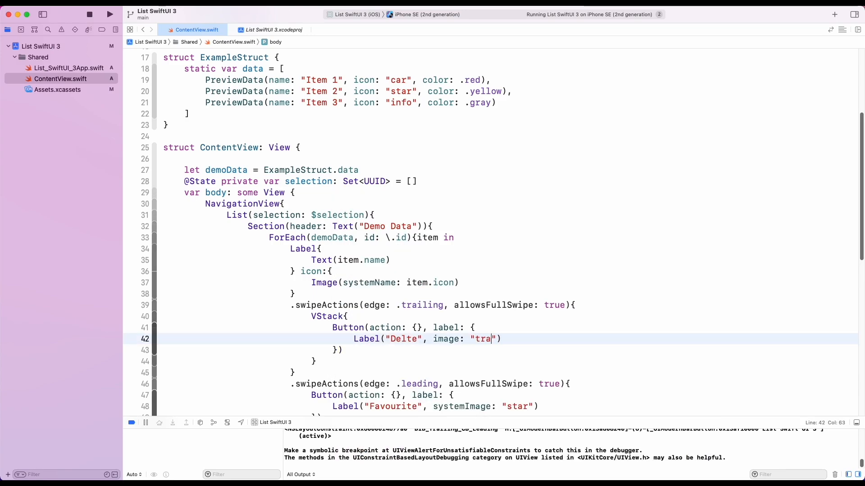
{"action": "type", "text": "Button(action: {}, label: {"}
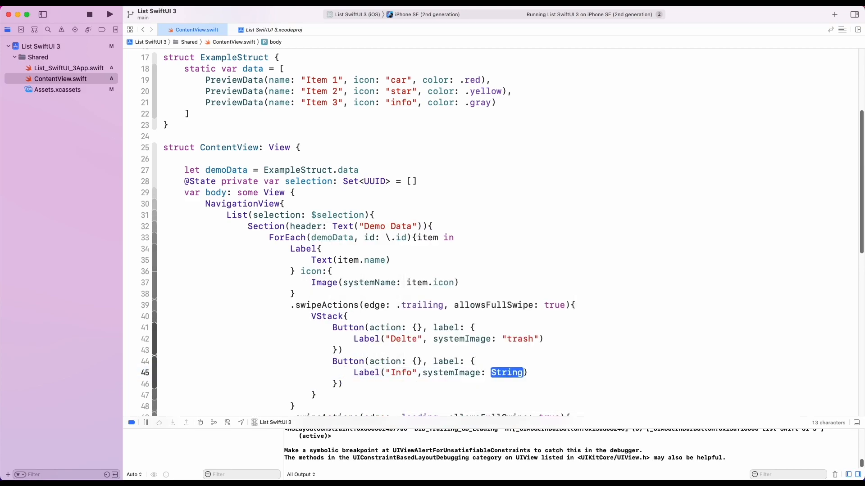
{"action": "type", "text": ".tint(.red"}
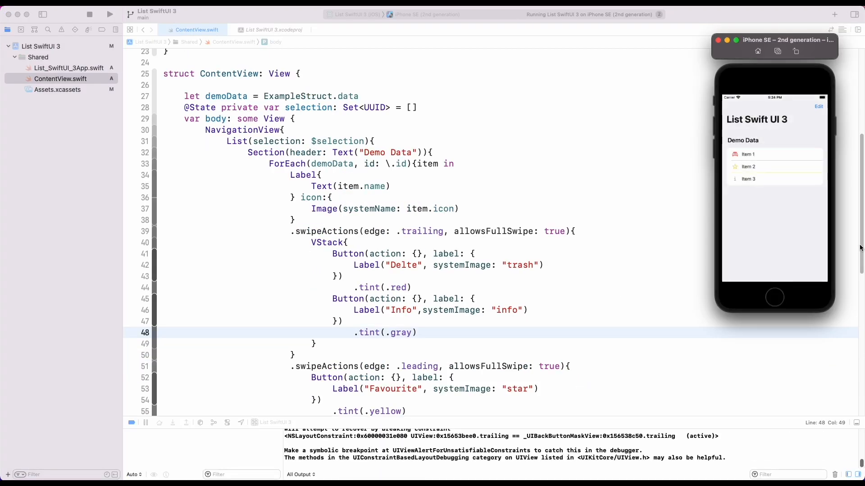
{"action": "left_click", "coordinate": [818, 107]}
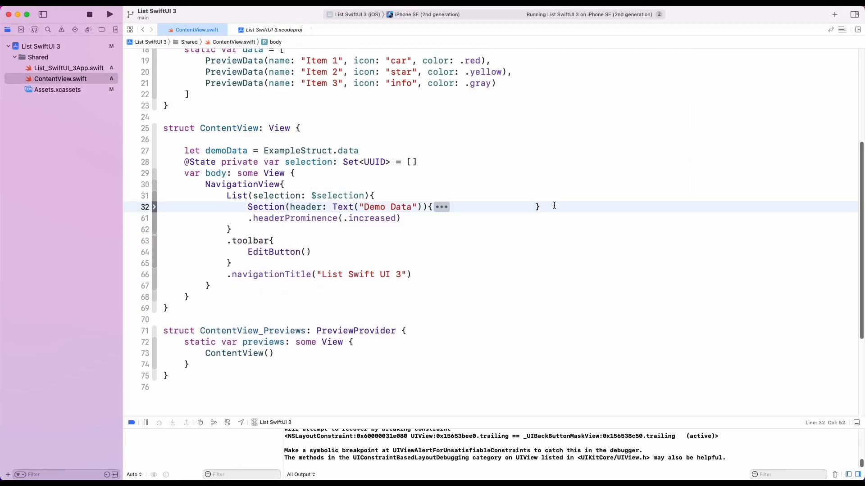
- Add a 'Second Section' header with Hello and World rows, then run
{"action": "type", "text": "S"}
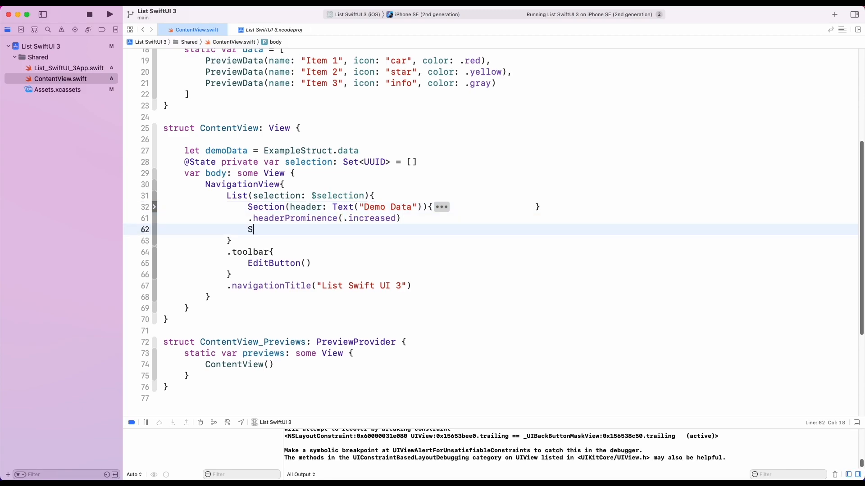
{"action": "type", "text": "ection"}
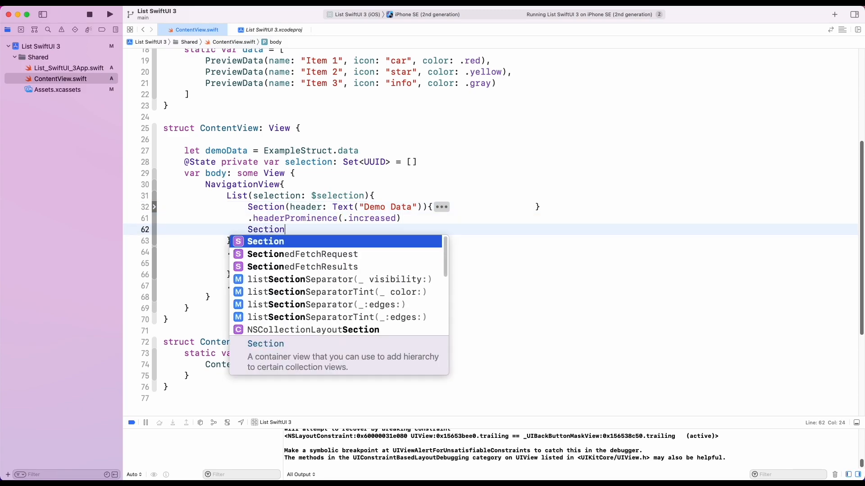
{"action": "type", "text": "(header:Text(\"Second Section\")){"}
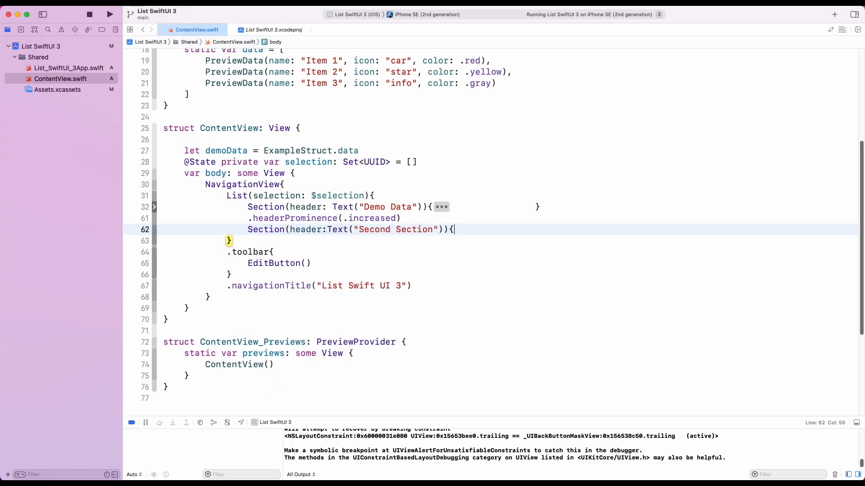
{"action": "type", "text": "Text(\"Hello\")"}
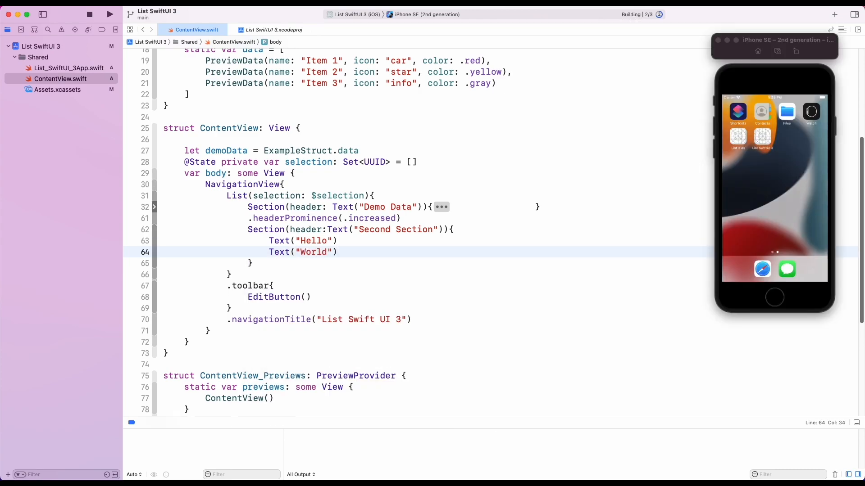
{"action": "left_click", "coordinate": [110, 14]}
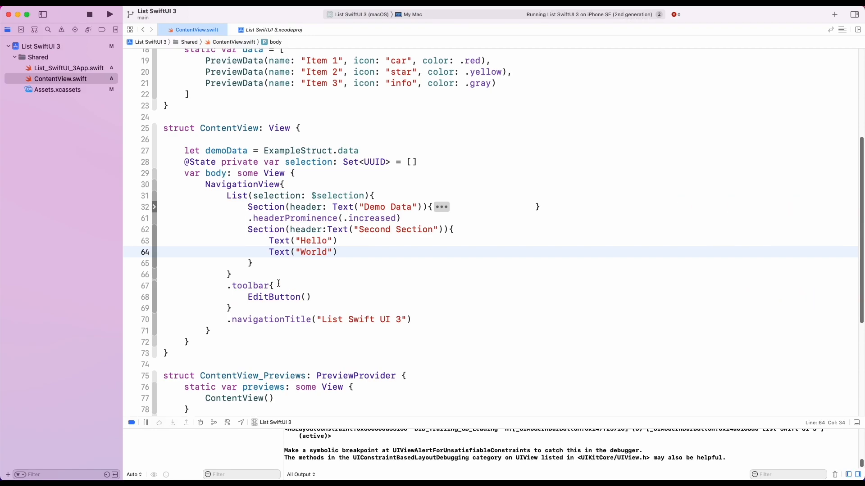
- Wrap the EditButton toolbar in an #if os(iOS) … #endif block
{"action": "type", "text": "#ifo"}
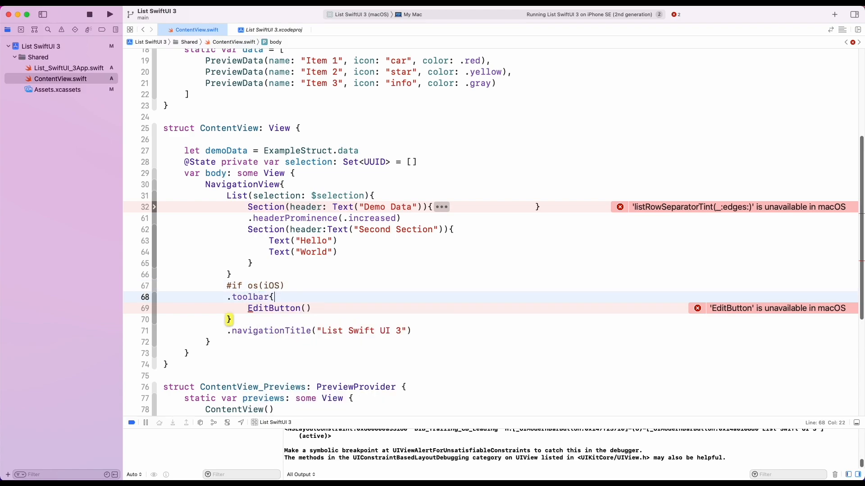
{"action": "type", "text": "#n"}
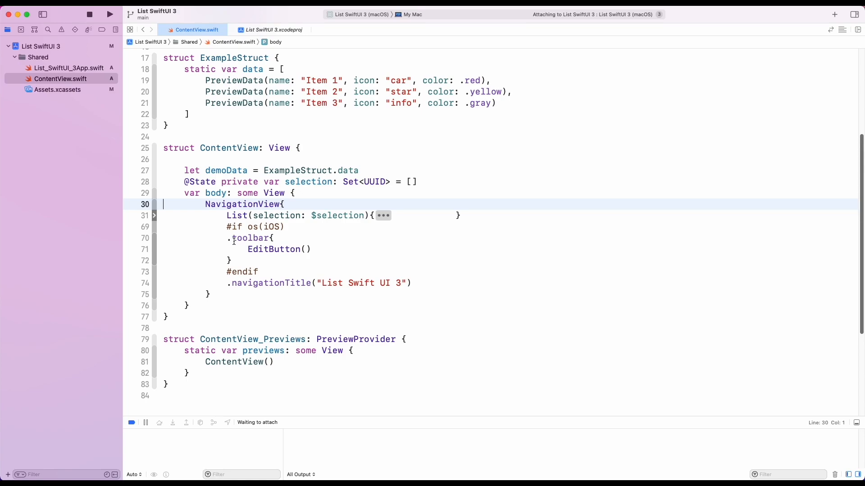
{"action": "left_click", "coordinate": [109, 14]}
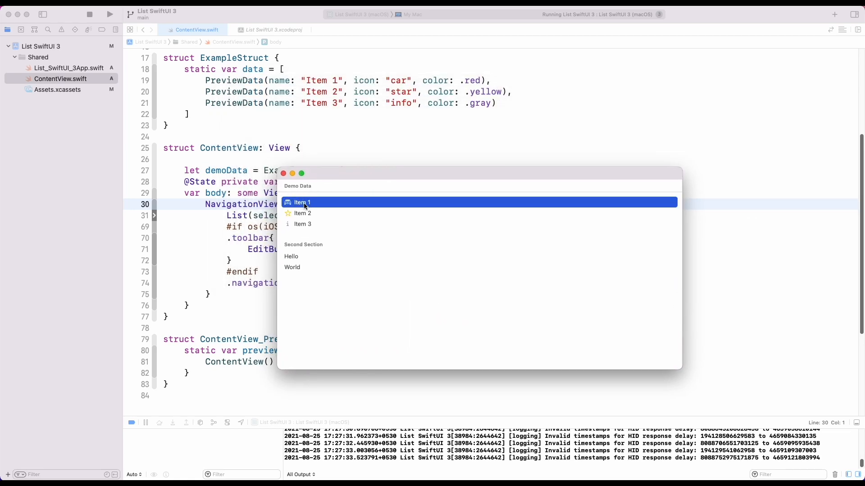
{"action": "mouse_move", "coordinate": [331, 206]}
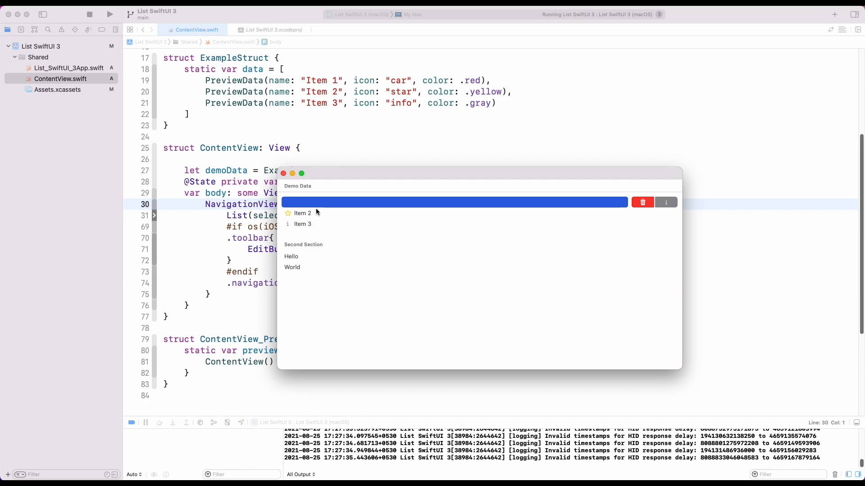
{"action": "left_click", "coordinate": [300, 213]}
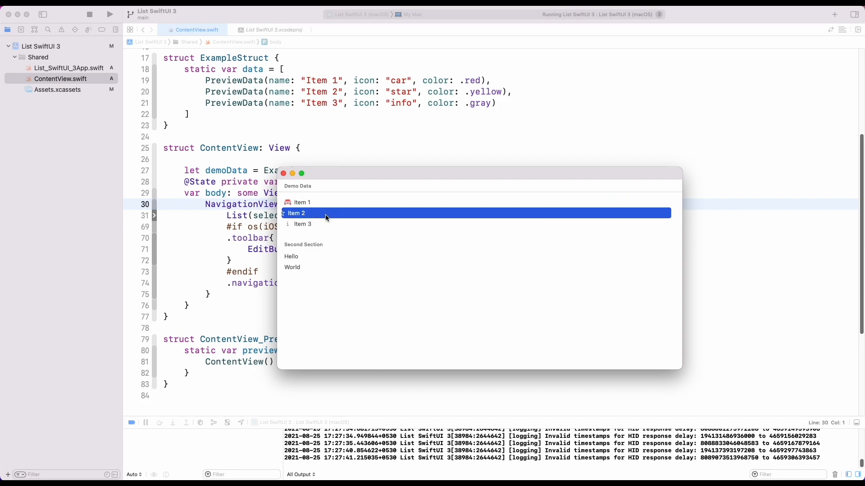
{"action": "left_click_drag", "start_coordinate": [386, 213], "coordinate": [298, 214]}
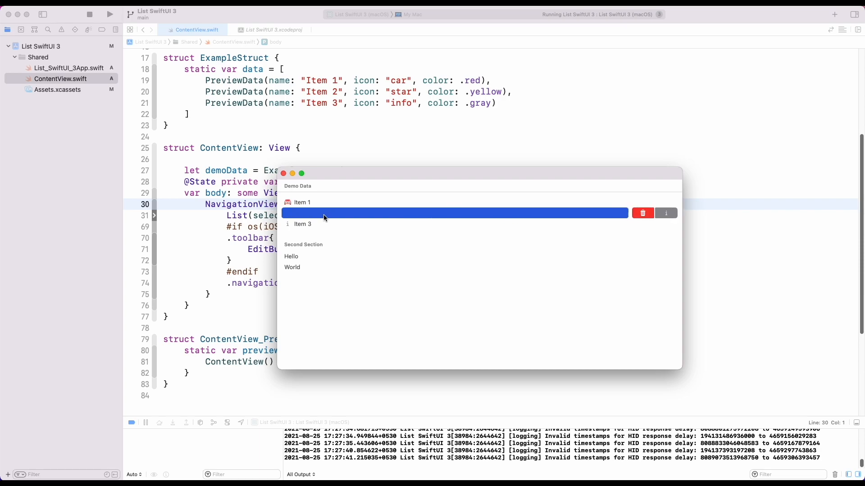
{"action": "left_click", "coordinate": [302, 214]}
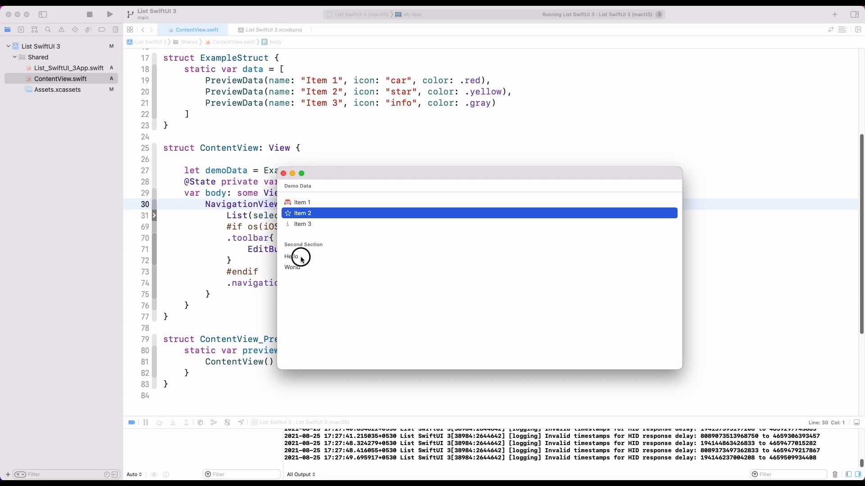
{"action": "mouse_move", "coordinate": [296, 240]}
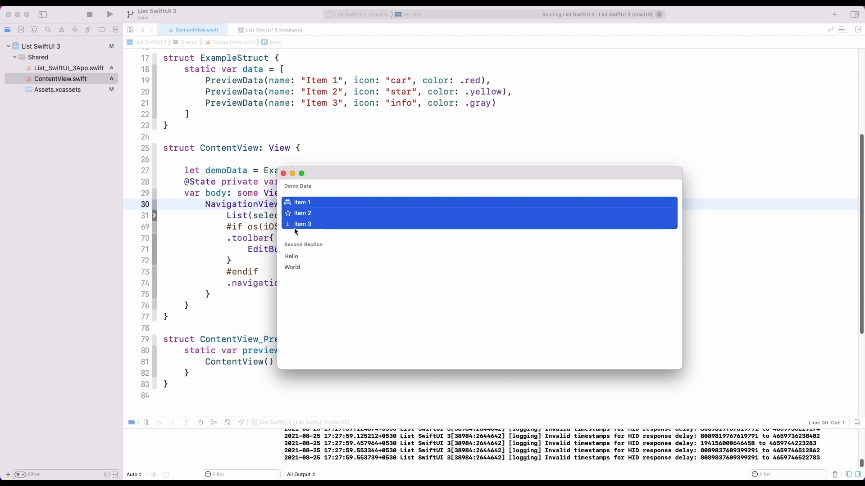
{"action": "left_click", "coordinate": [303, 224]}
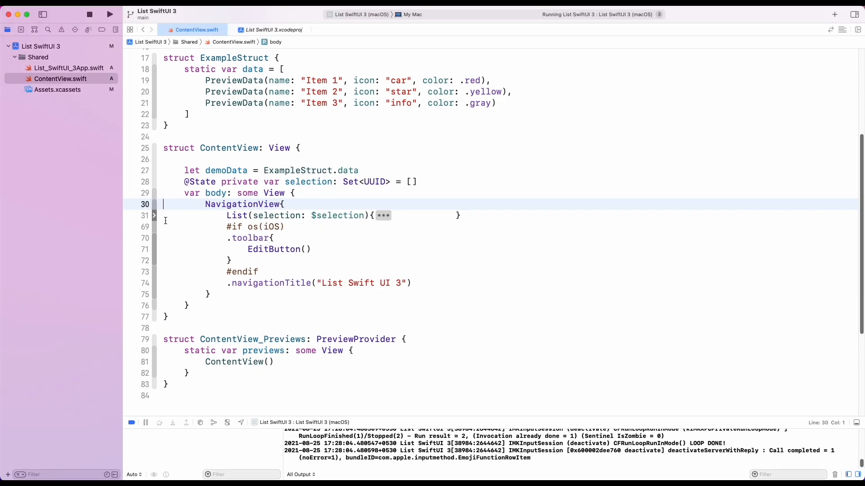
- Add #if os(macOS) .listStyle(.inset(alternatesRowBackgrounds: true)) below the List and rerun
{"action": "left_click", "coordinate": [163, 216]}
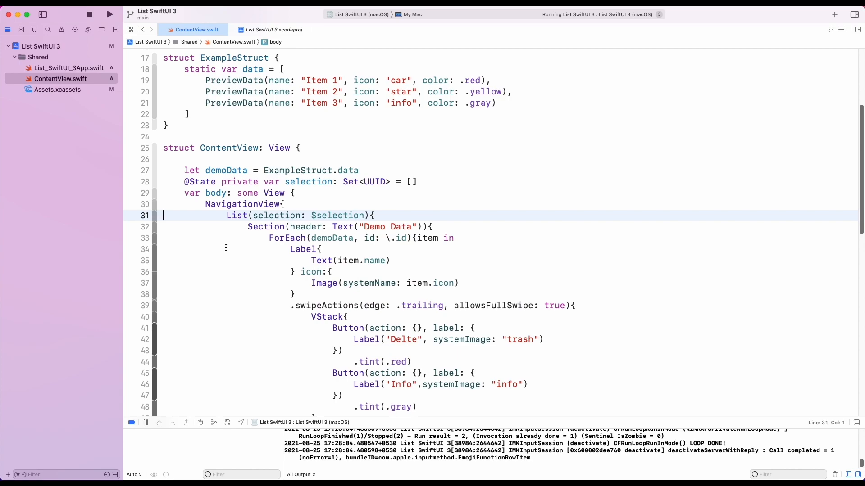
{"action": "scroll", "scroll_direction": "down", "scroll_amount": 3}
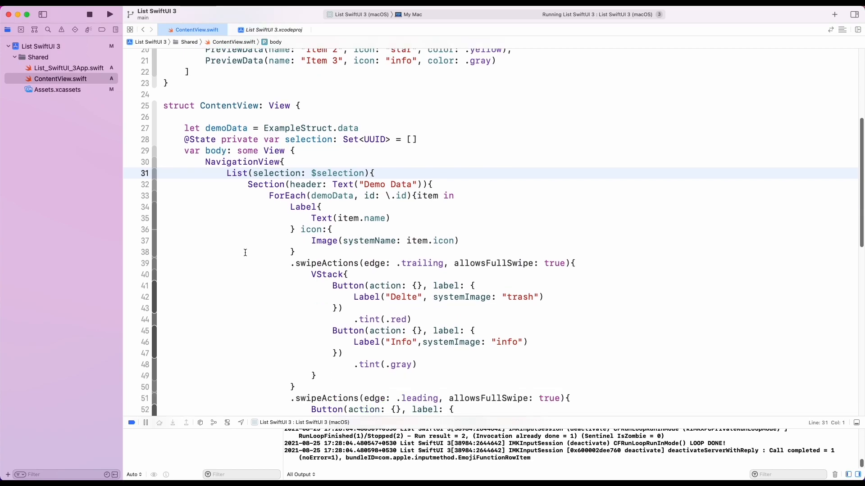
{"action": "scroll", "scroll_direction": "down", "scroll_amount": 3}
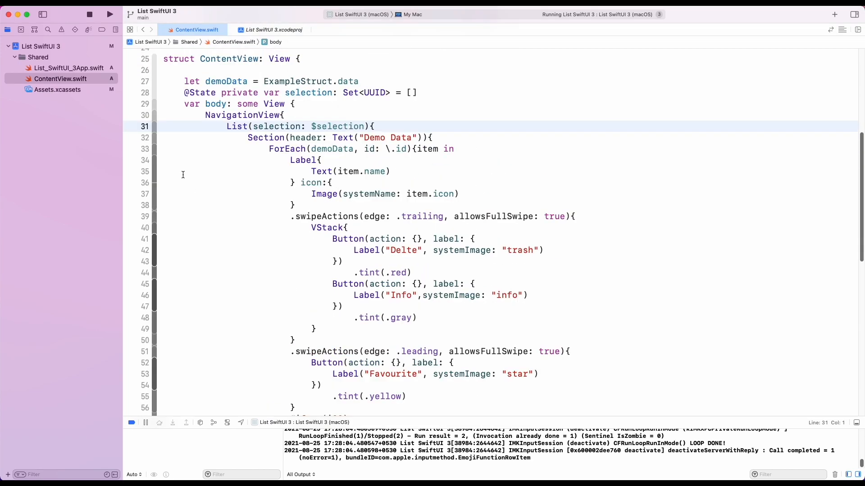
{"action": "left_click", "coordinate": [155, 127]}
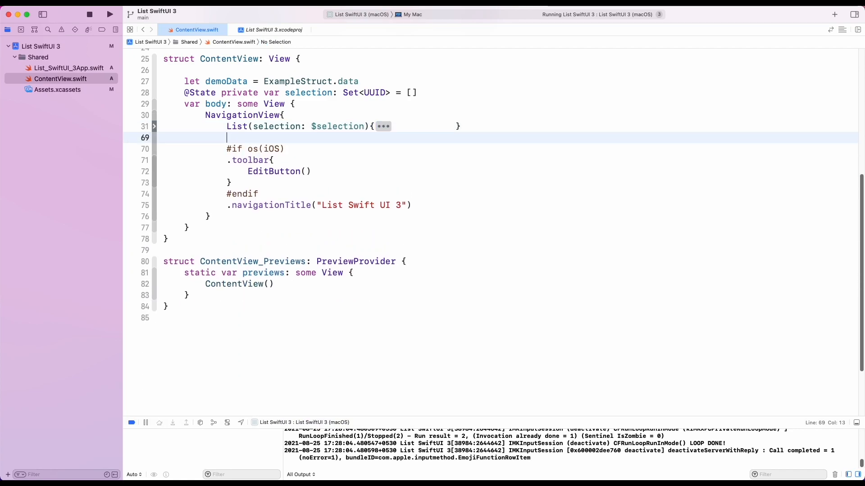
{"action": "type", "text": "#if os"}
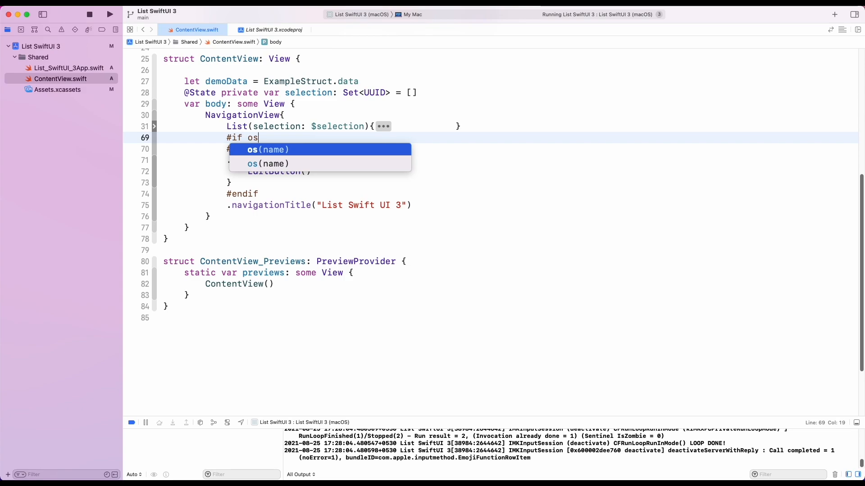
{"action": "type", "text": "(macOS)"}
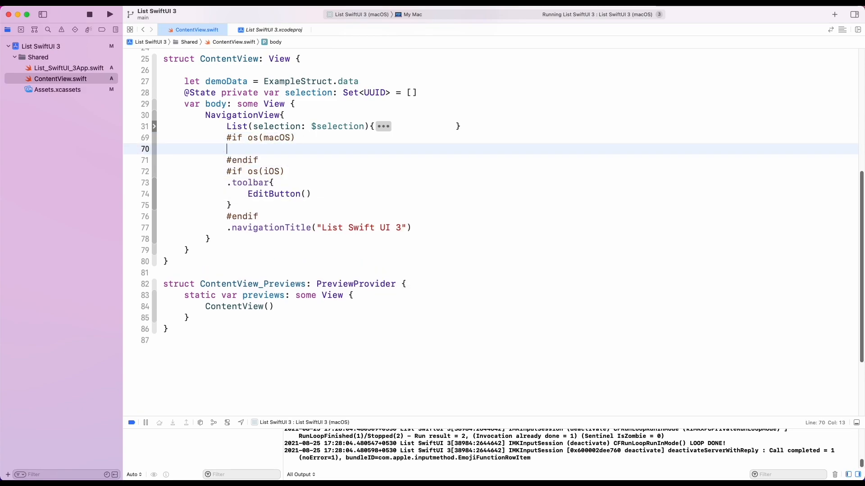
{"action": "type", "text": ".listStyle(style: ListStyle"}
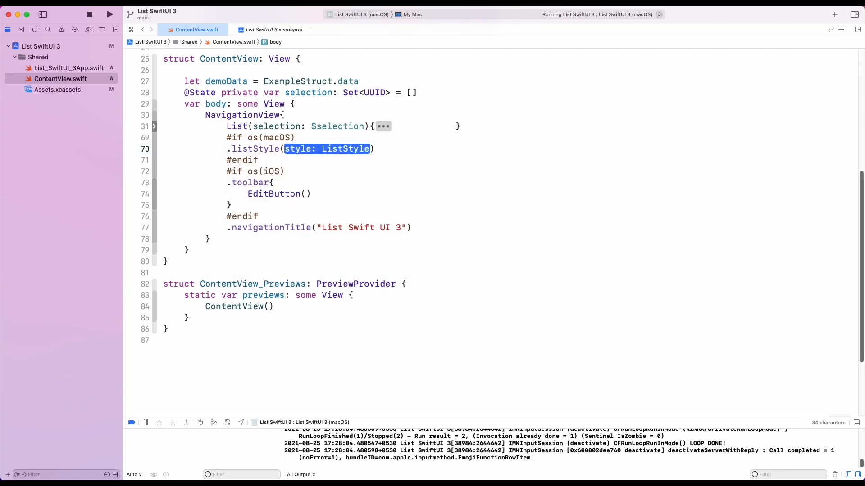
{"action": "type", "text": ".inset(alternatesRowBackgrounds: t"}
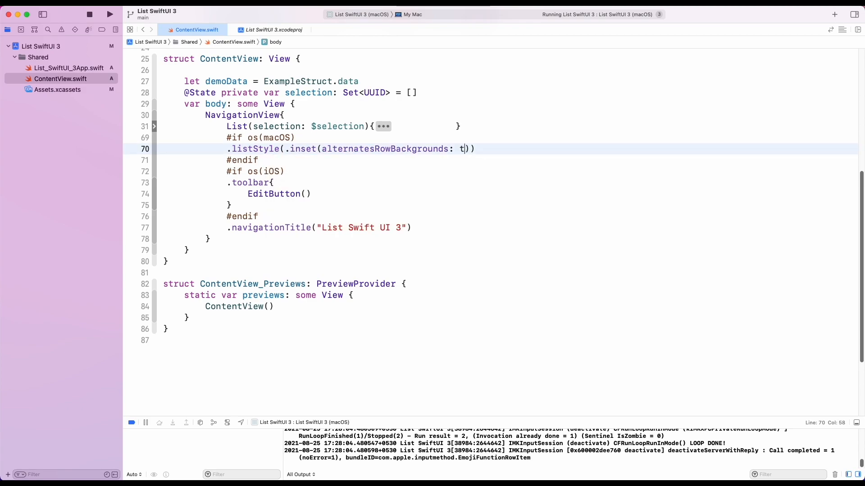
{"action": "type", "text": "rue"}
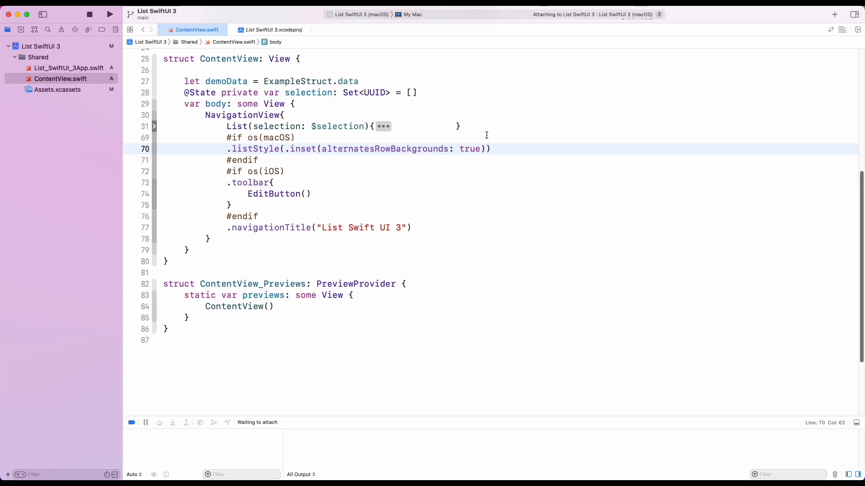
{"action": "left_click", "coordinate": [109, 14]}
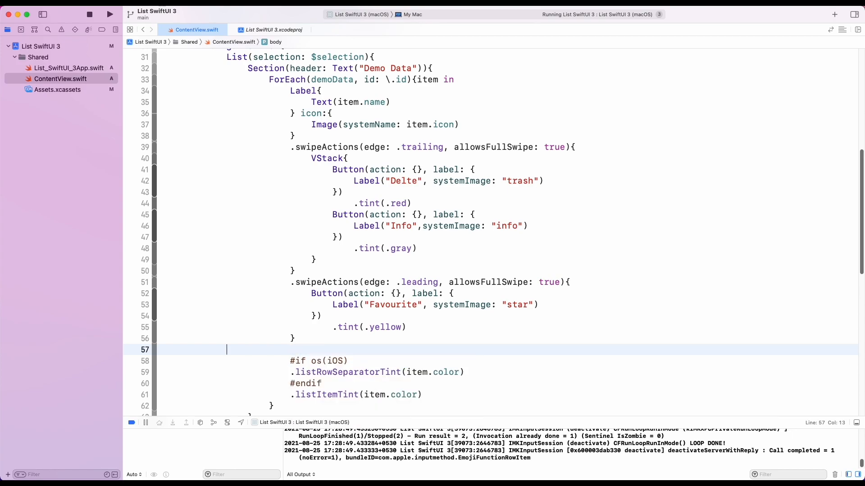
- Comment out the .listRowSeparatorTint line with Cmd+/
{"action": "scroll", "scroll_direction": "down", "scroll_amount": 3}
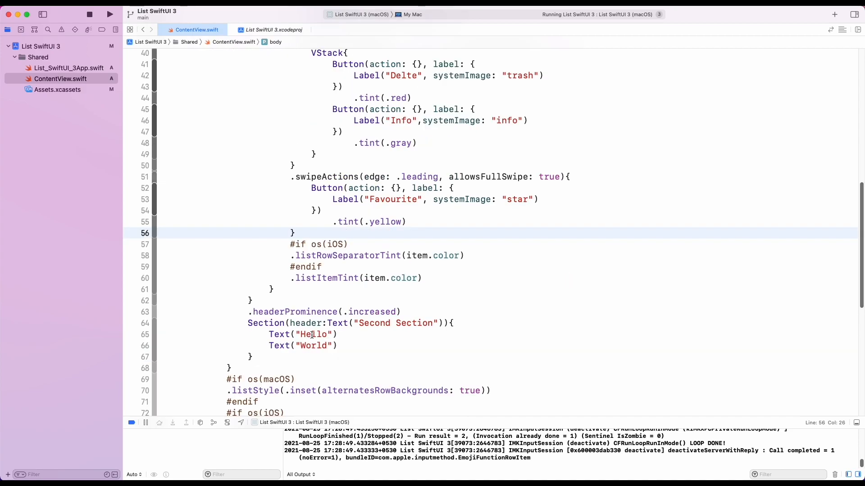
{"action": "left_click", "coordinate": [375, 255]}
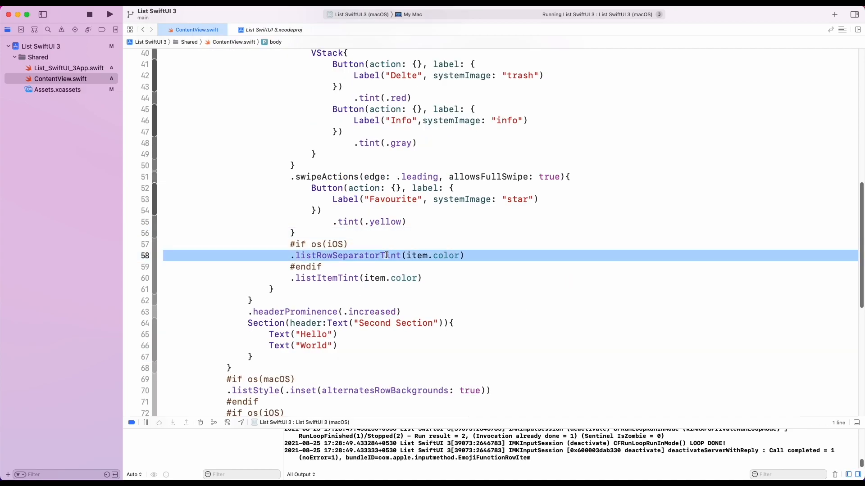
{"action": "key", "text": "cmd+/"}
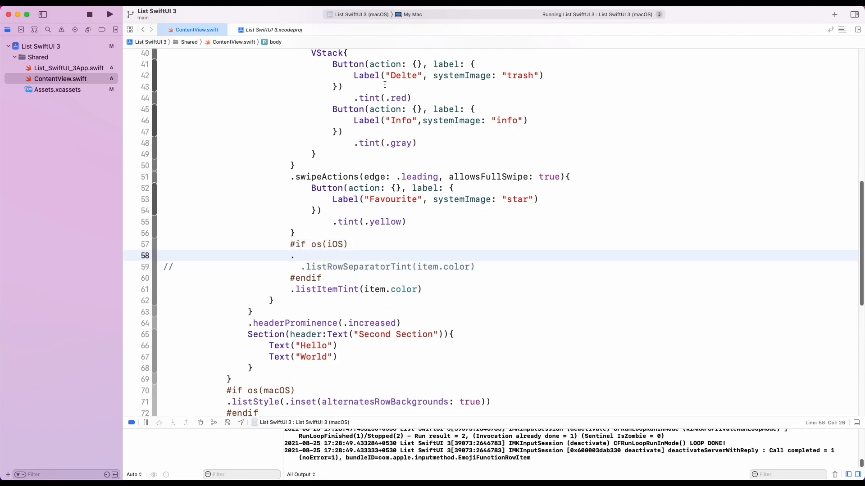
{"action": "left_click", "coordinate": [362, 14]}
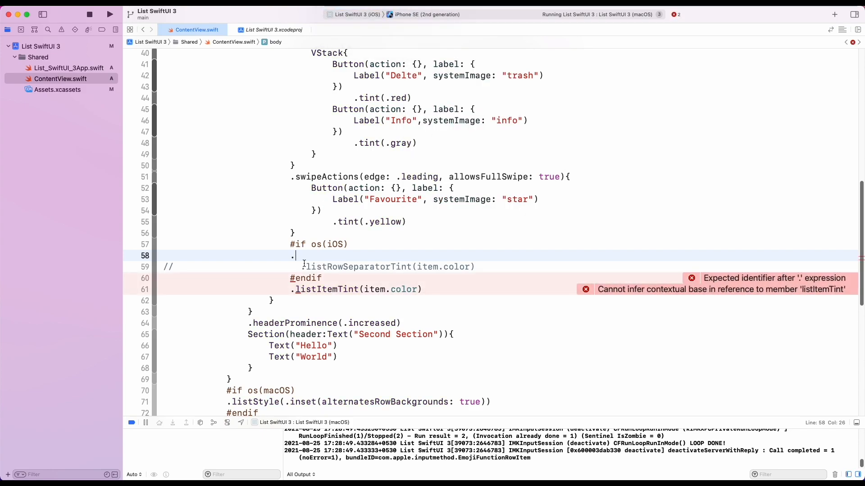
- Add .listRowSeparator(.hidden) inside the iOS-only block
{"action": "type", "text": "list"}
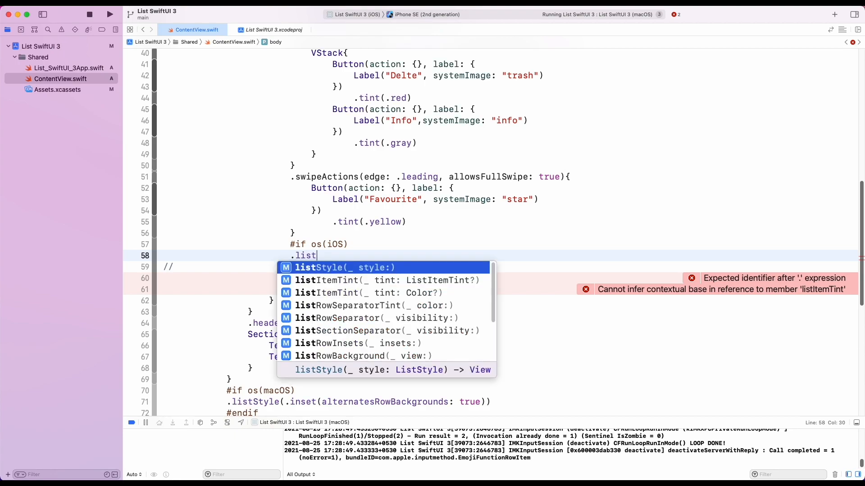
{"action": "type", "text": "Row"}
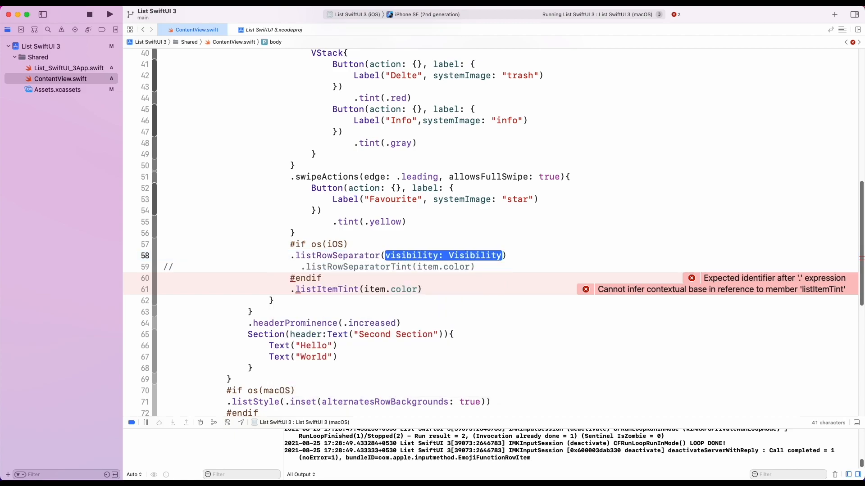
{"action": "type", "text": "false"}
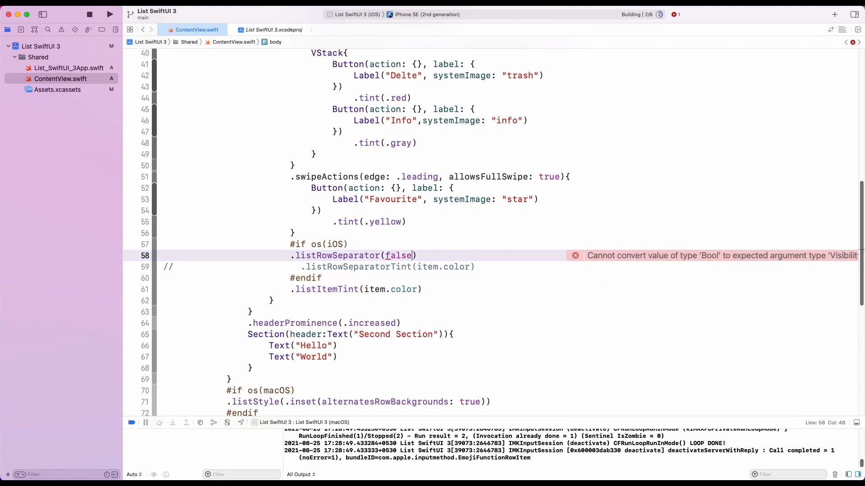
{"action": "left_click", "coordinate": [109, 14]}
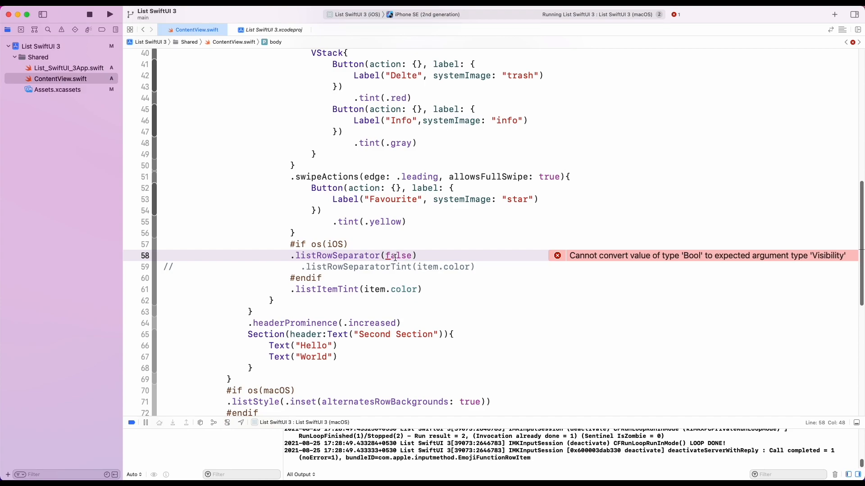
{"action": "type", "text": "_hidden"}
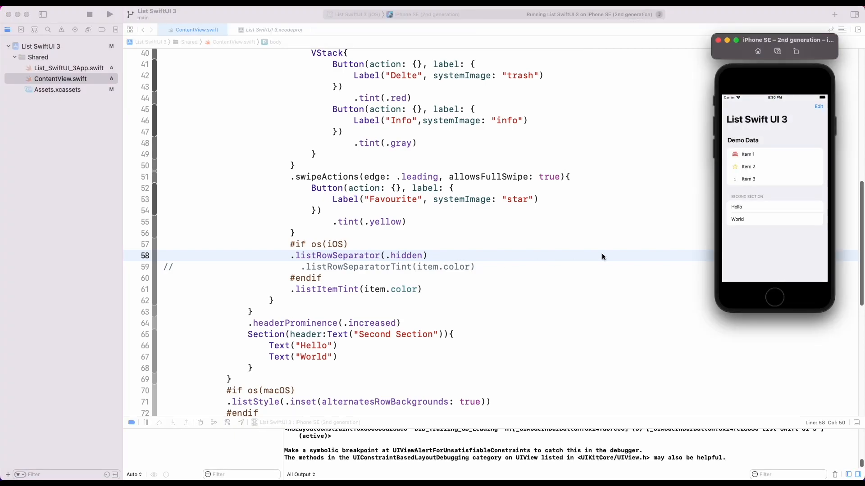
- Bring the Xcode code editor back to the front
{"action": "left_click", "coordinate": [818, 106]}
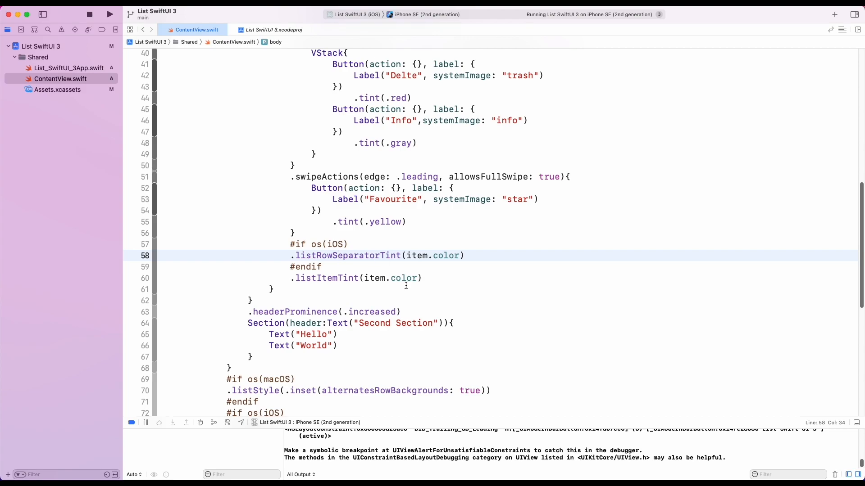
{"action": "mouse_move", "coordinate": [406, 285]}
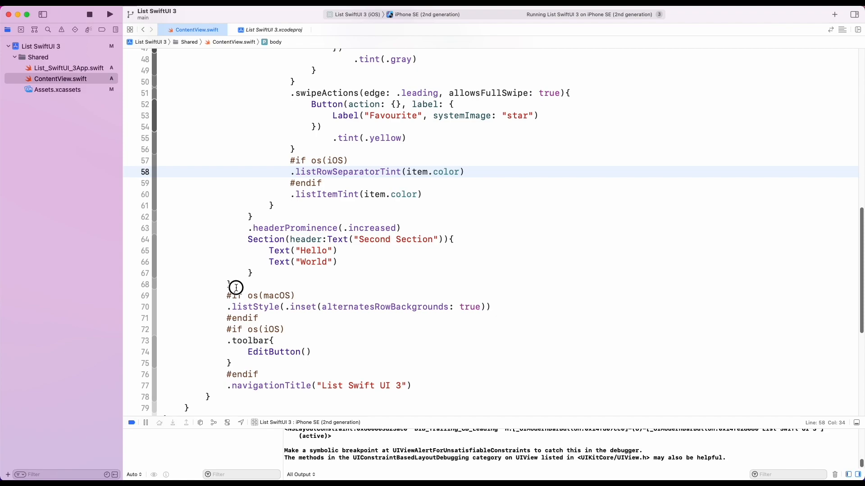
- Give the List a .listStyle(.grouped) modifier
{"action": "type", "text": ".listStyle(style: ListStyle"}
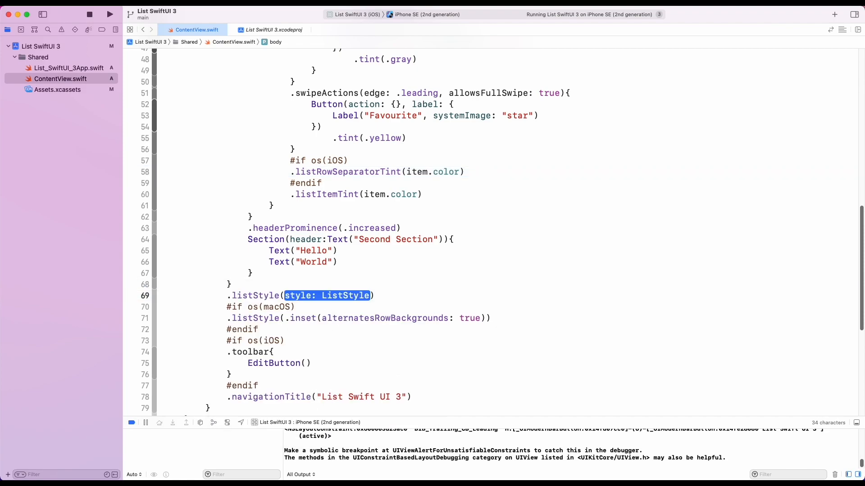
{"action": "key", "text": "Delete"}
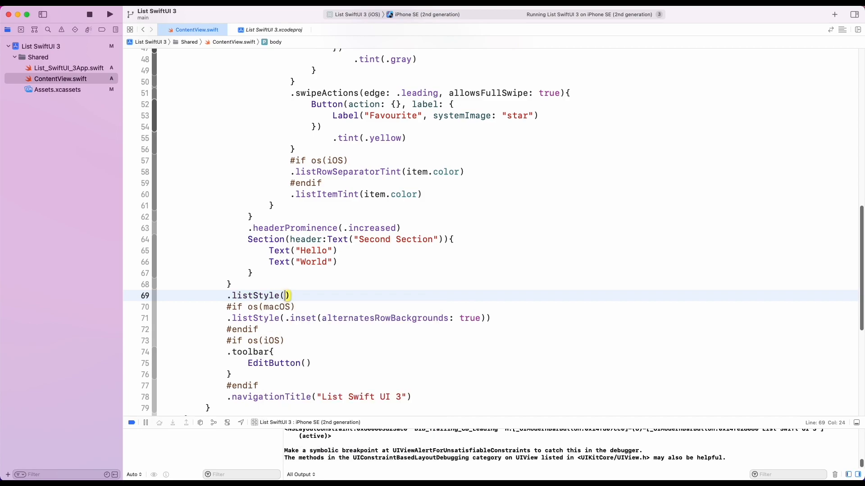
{"action": "type", "text": ".grouped"}
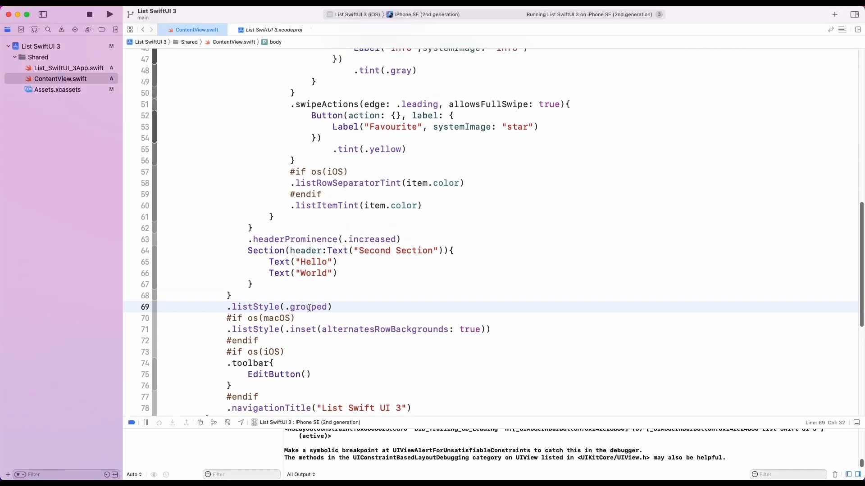
- Add .listSectionSeparator(.hidden, edges: .all), keeping .listRowSeparator(.hidden) commented out
{"action": "type", "text": "."}
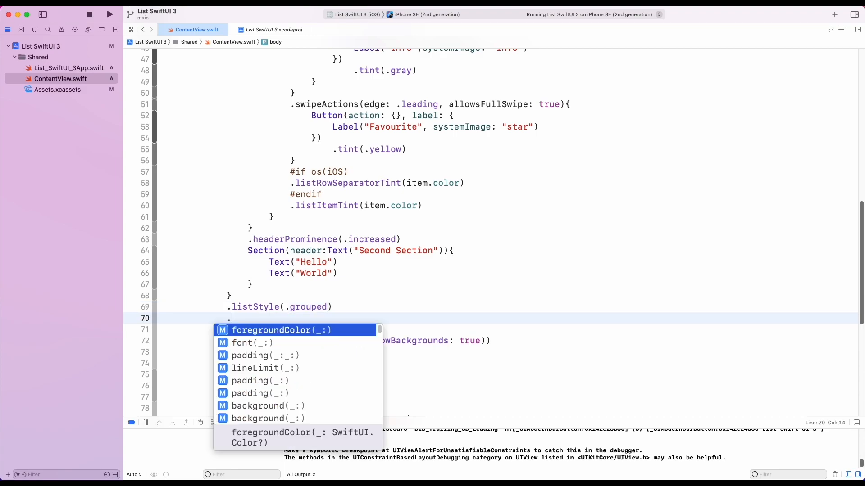
{"action": "type", "text": "listSectionSeparator(.hidden,edges: .all"}
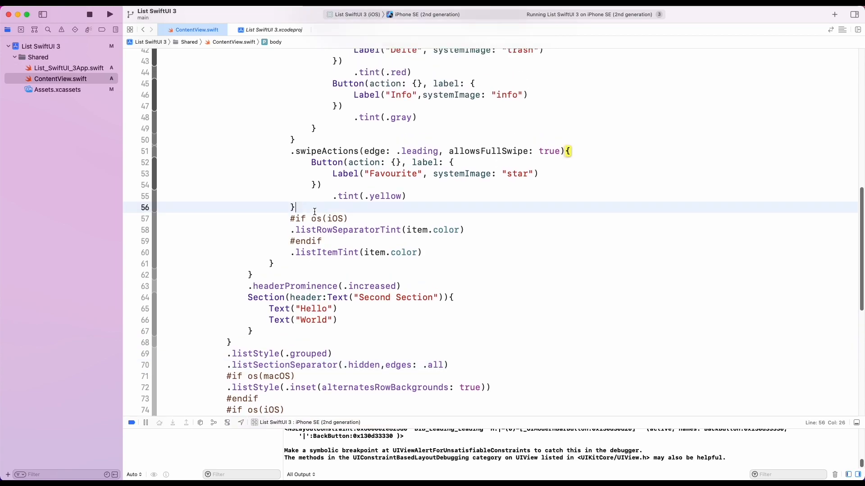
{"action": "type", "text": ".listRowSeparator(.hidden"}
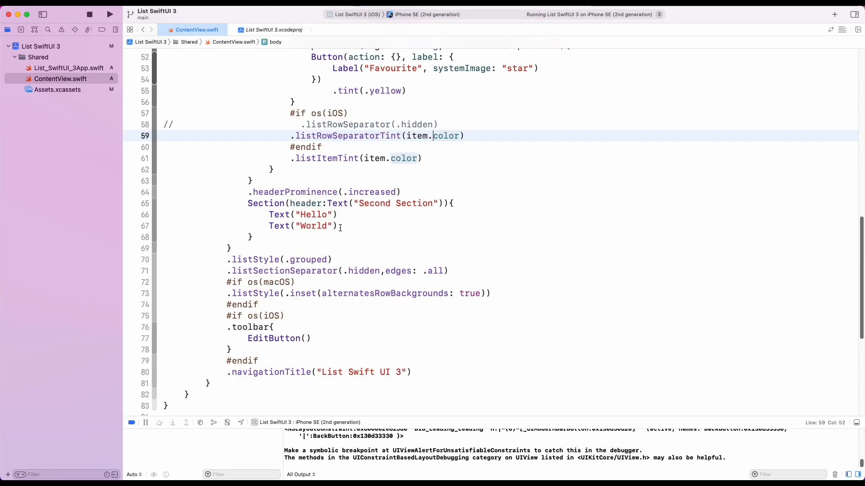
{"action": "scroll", "scroll_direction": "up", "scroll_amount": 3}
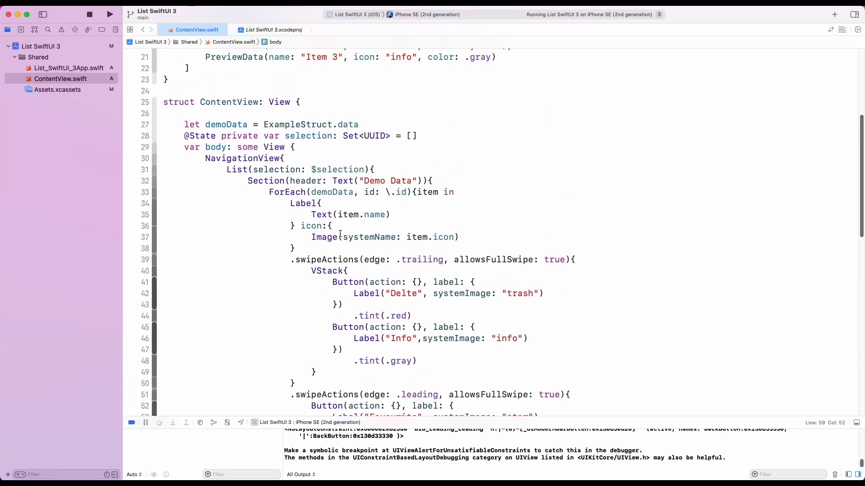